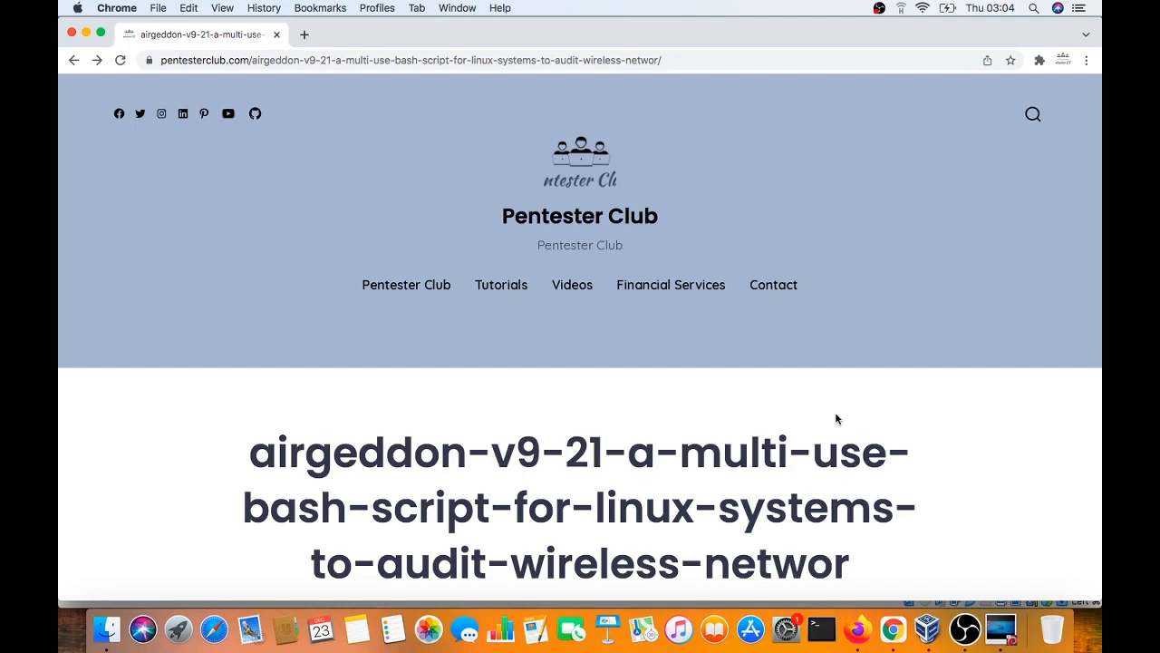
Scroll the Pentester Club article and follow the 'Download Airgeddon' link.
{"action": "scroll", "scroll_direction": "down", "scroll_amount": 3}
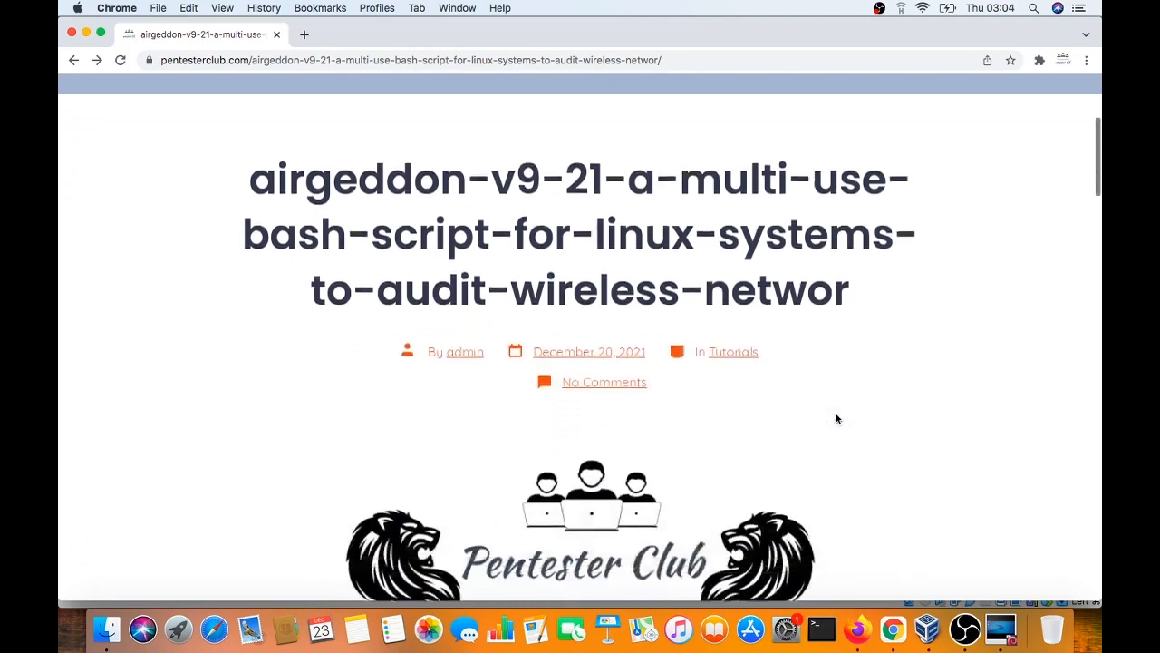
{"action": "scroll", "scroll_direction": "down", "scroll_amount": 3}
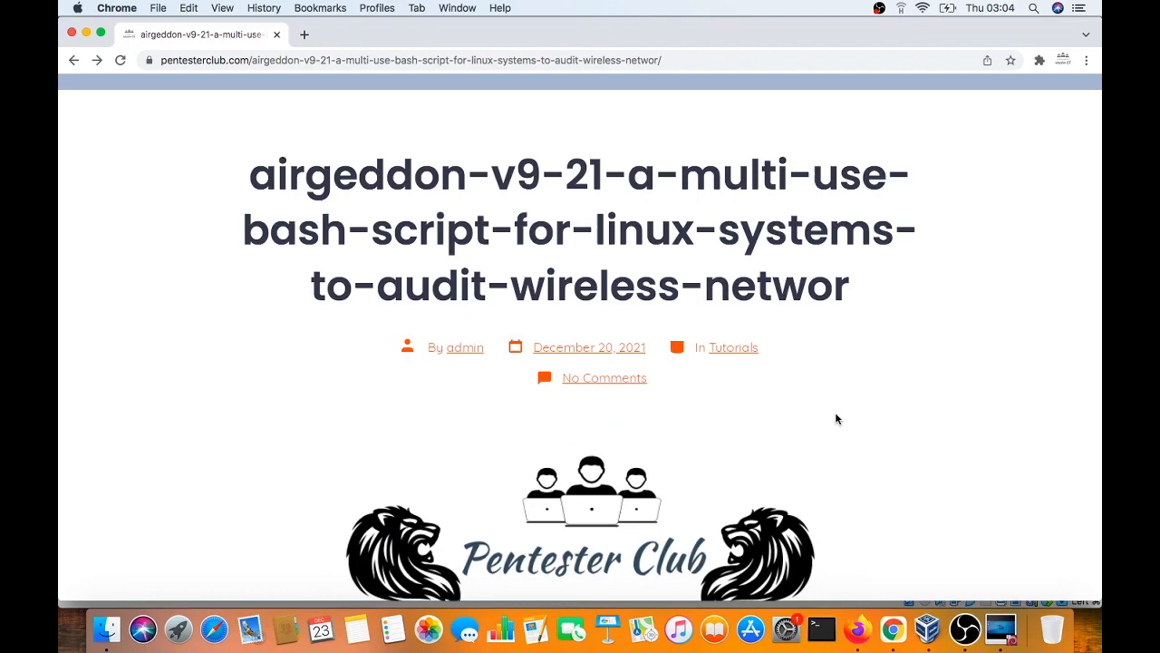
{"action": "scroll", "scroll_direction": "down", "scroll_amount": 3}
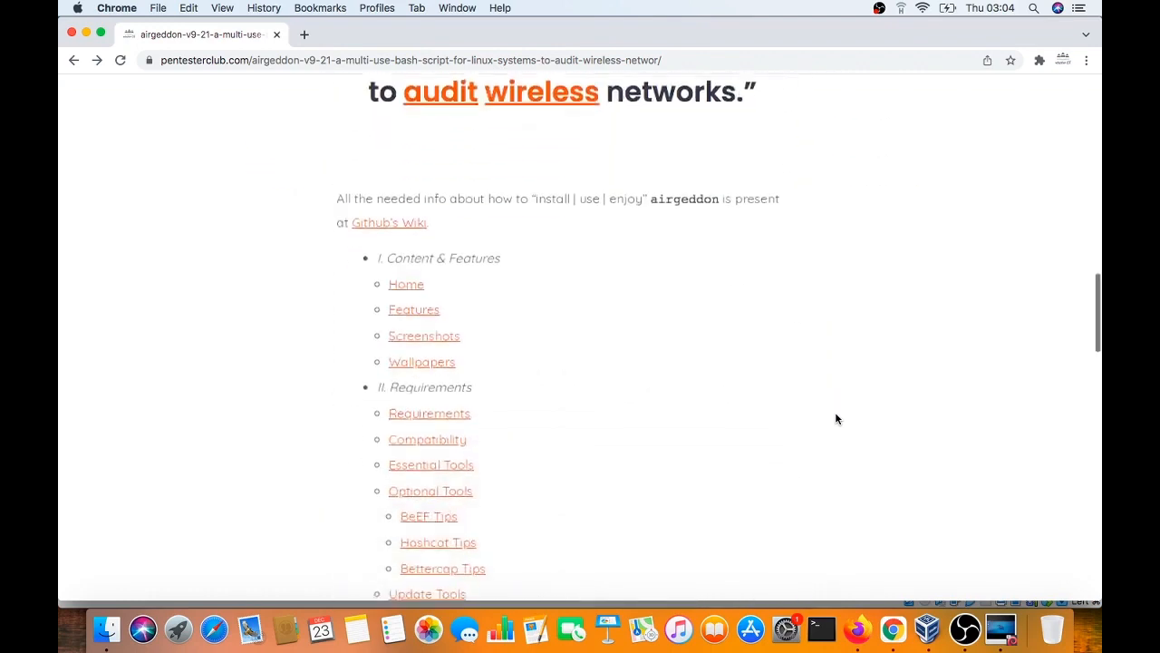
{"action": "mouse_move", "coordinate": [722, 232]}
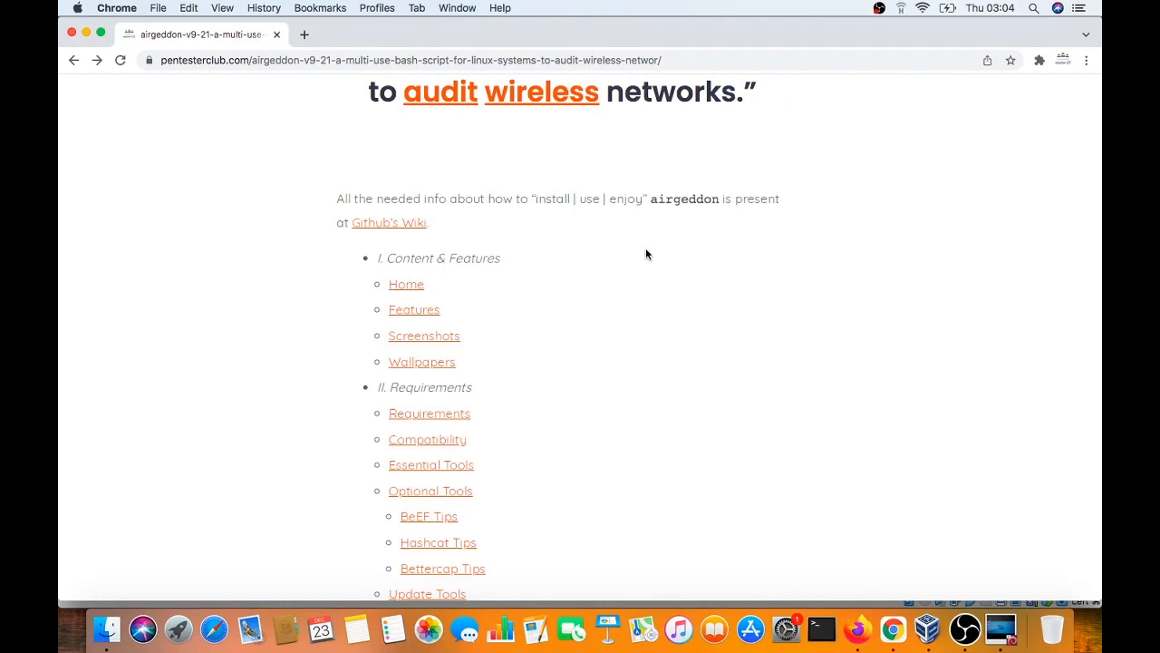
{"action": "scroll", "scroll_direction": "down", "scroll_amount": 3}
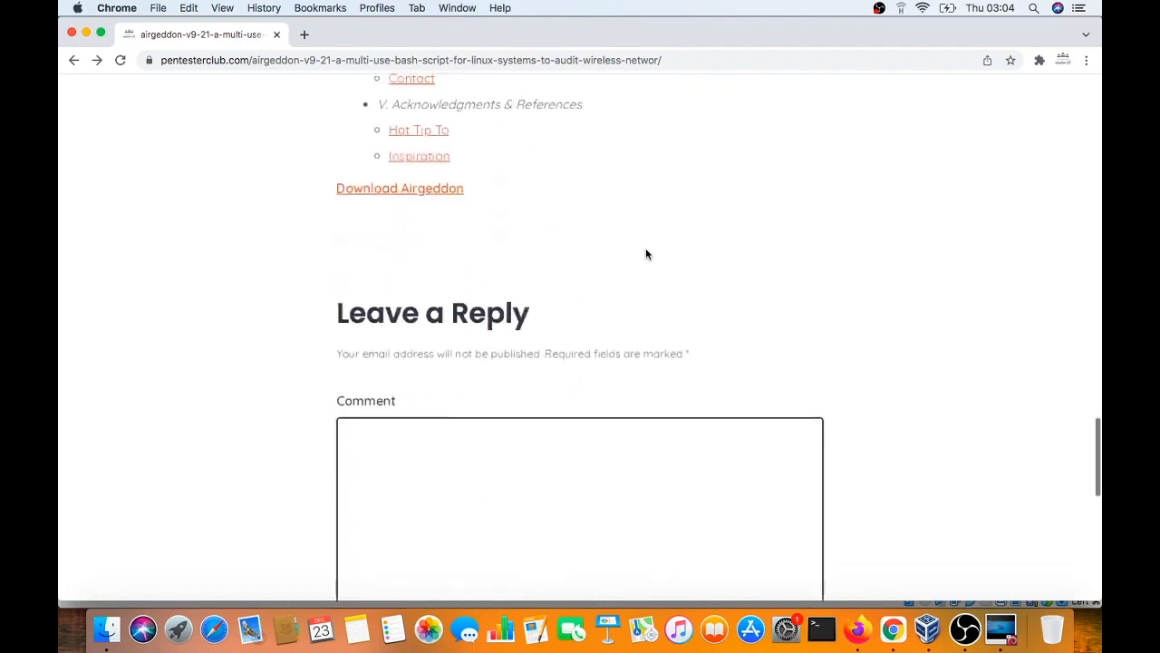
{"action": "left_click", "coordinate": [399, 187]}
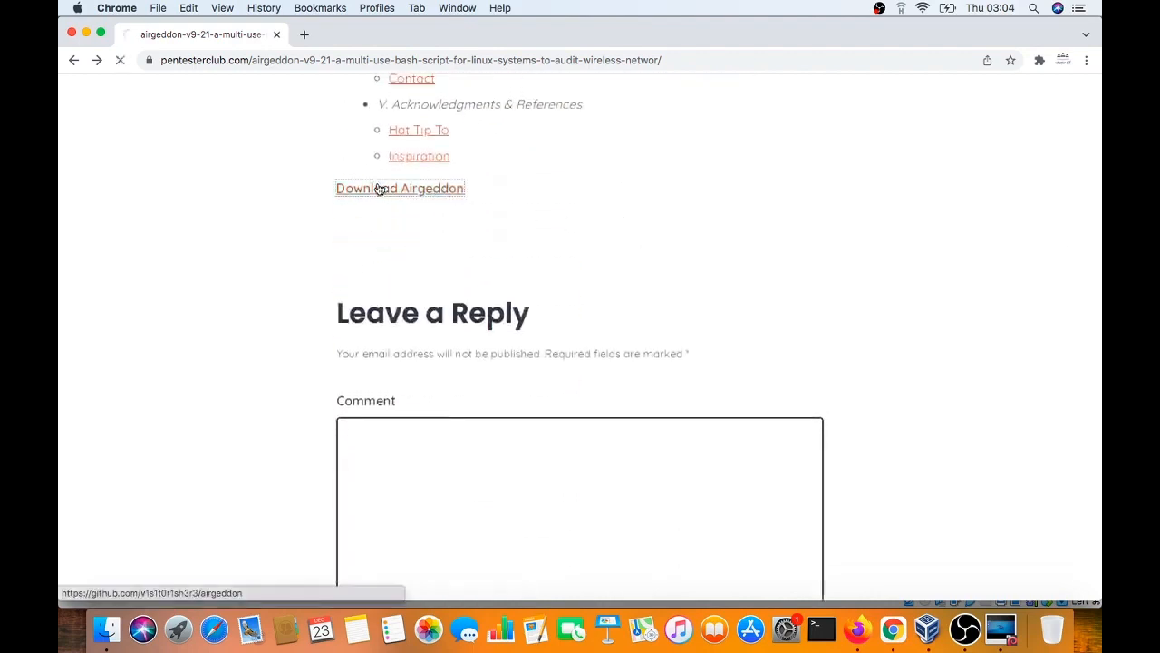
{"action": "left_click", "coordinate": [399, 186]}
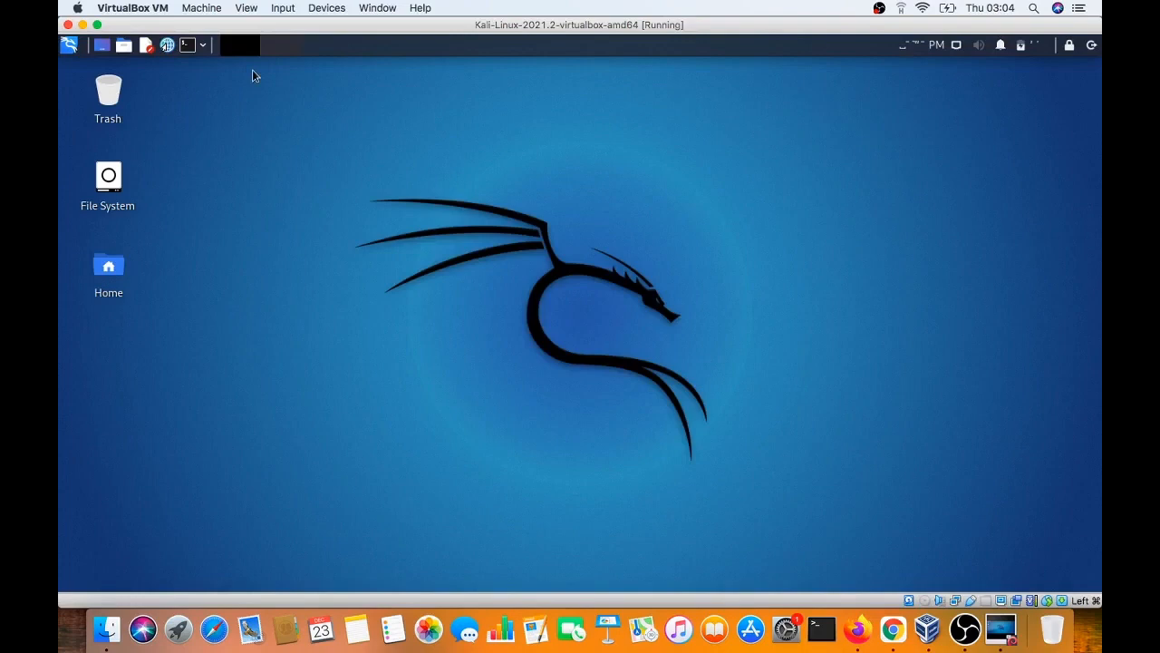
{"action": "mouse_move", "coordinate": [312, 207]}
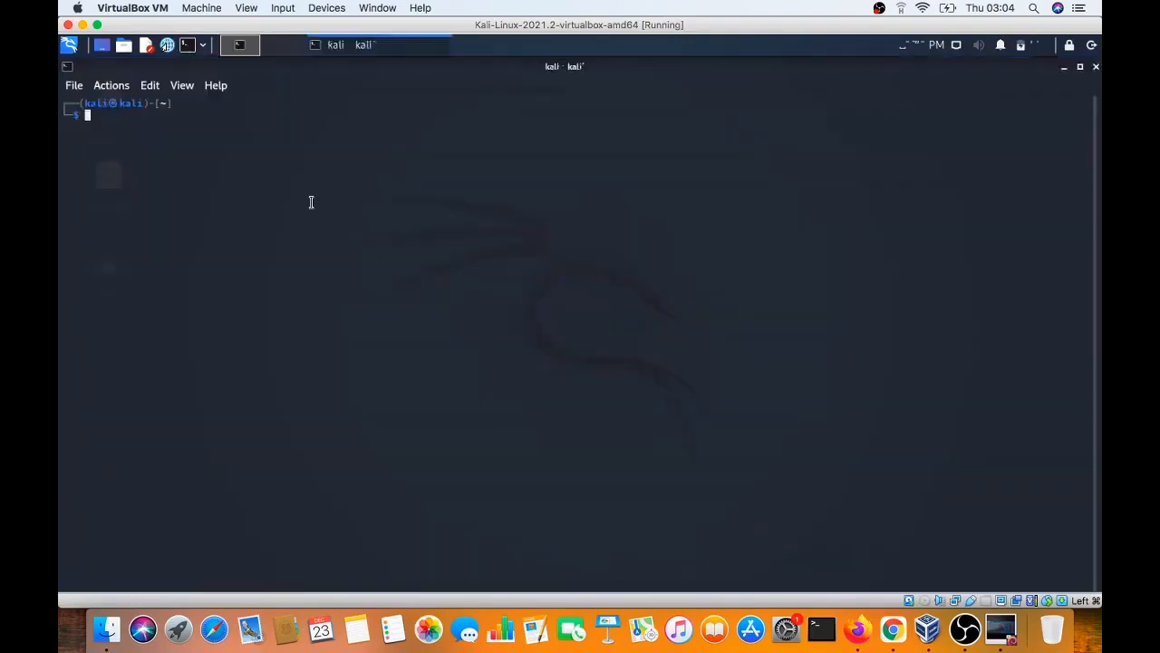
Clone the repository from GitHub with git clone into the home folder.
{"action": "type", "text": "git clone https://github.com/SofianeHamlaoui/Lockdoor-Framework.git"}
{"action": "type", "text": "git clone https://github.com/v1s1t0r1sh3r3/airgeddon"}
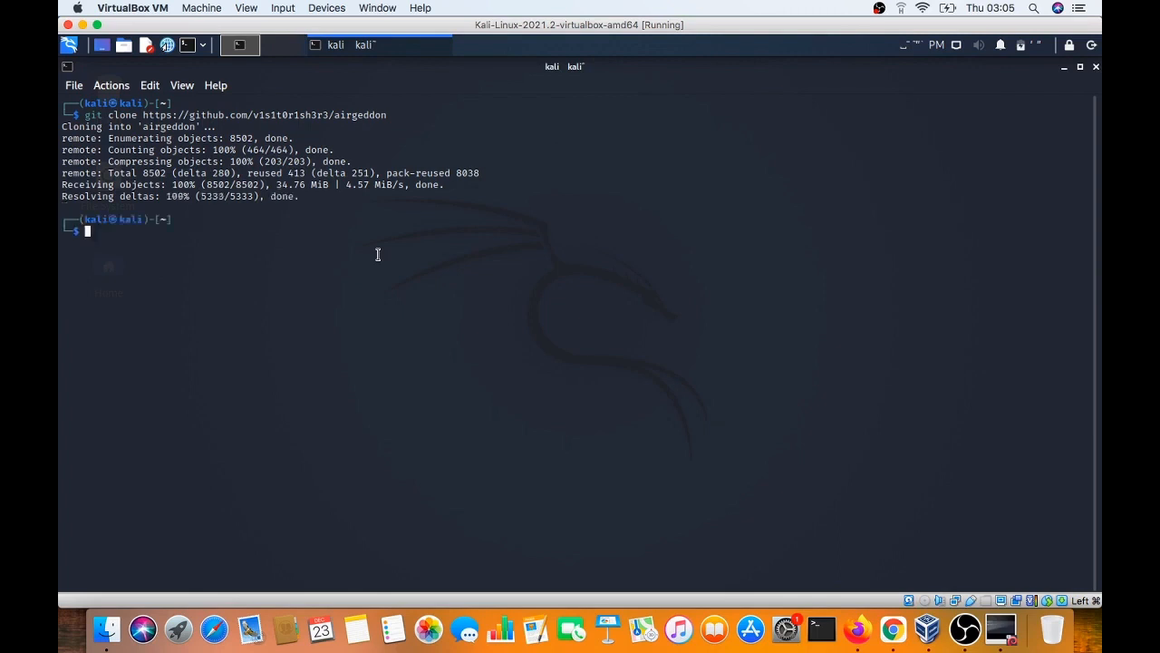
Enter the airgeddon folder, chmod +x the script and launch it, exiting for lack of root.
{"action": "type", "text": "cd airgeddon"}
{"action": "type", "text": "ls"}
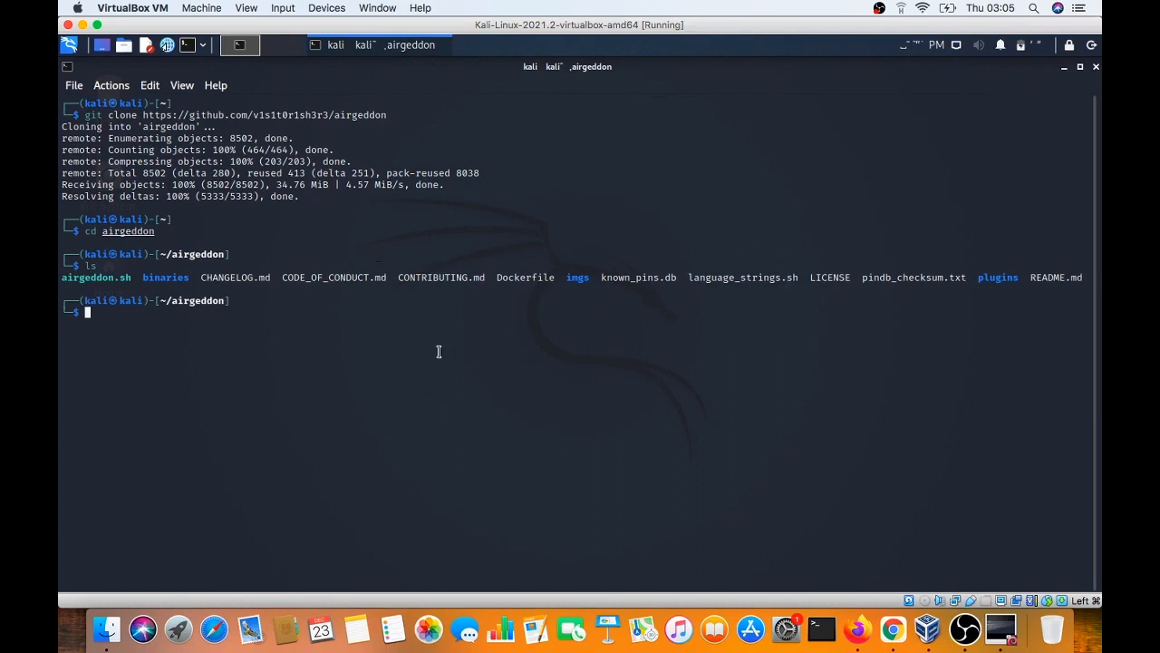
{"action": "type", "text": "bash setup.sh"}
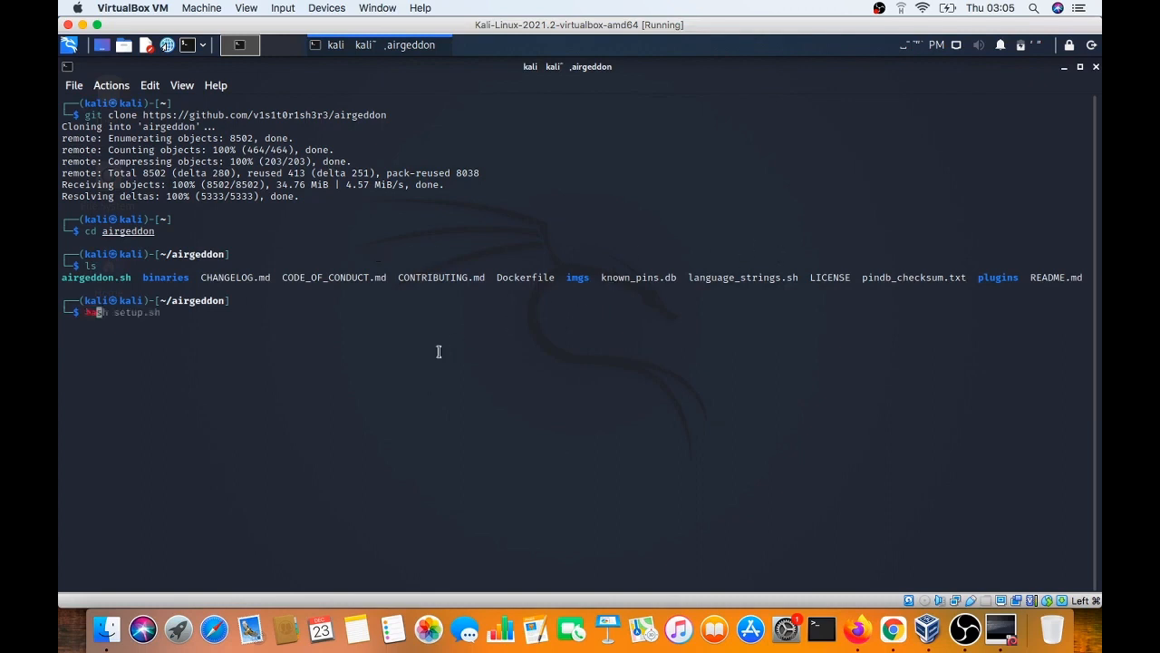
{"action": "type", "text": "chmod +x ./install.sh"}
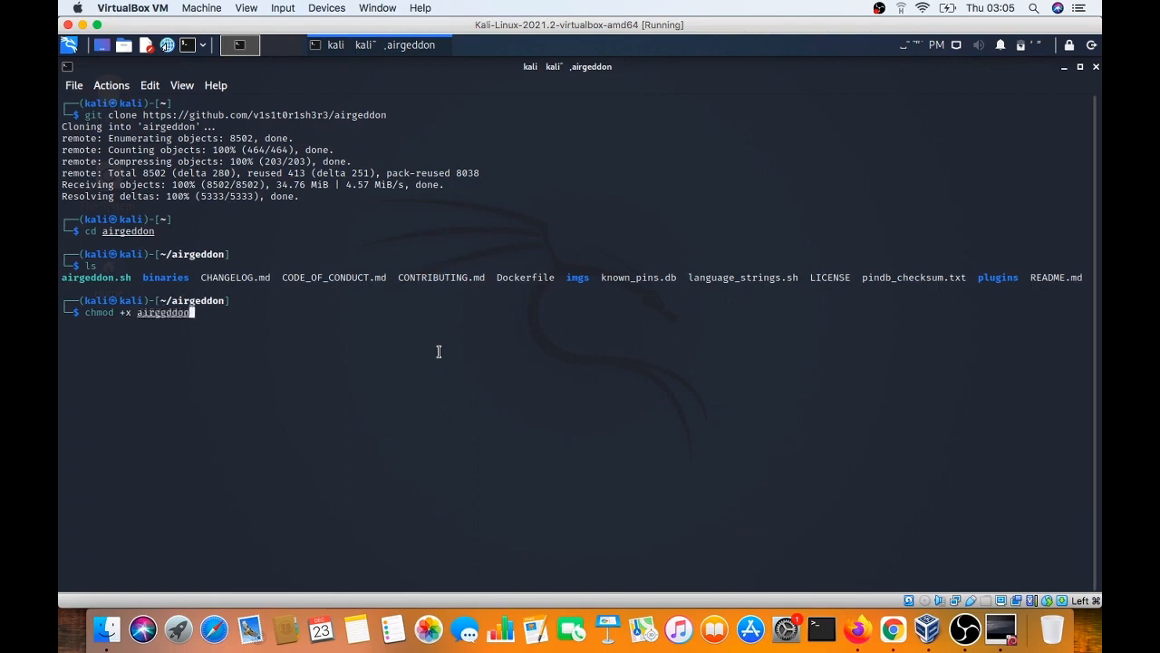
{"action": "type", "text": "bash setup.sh"}
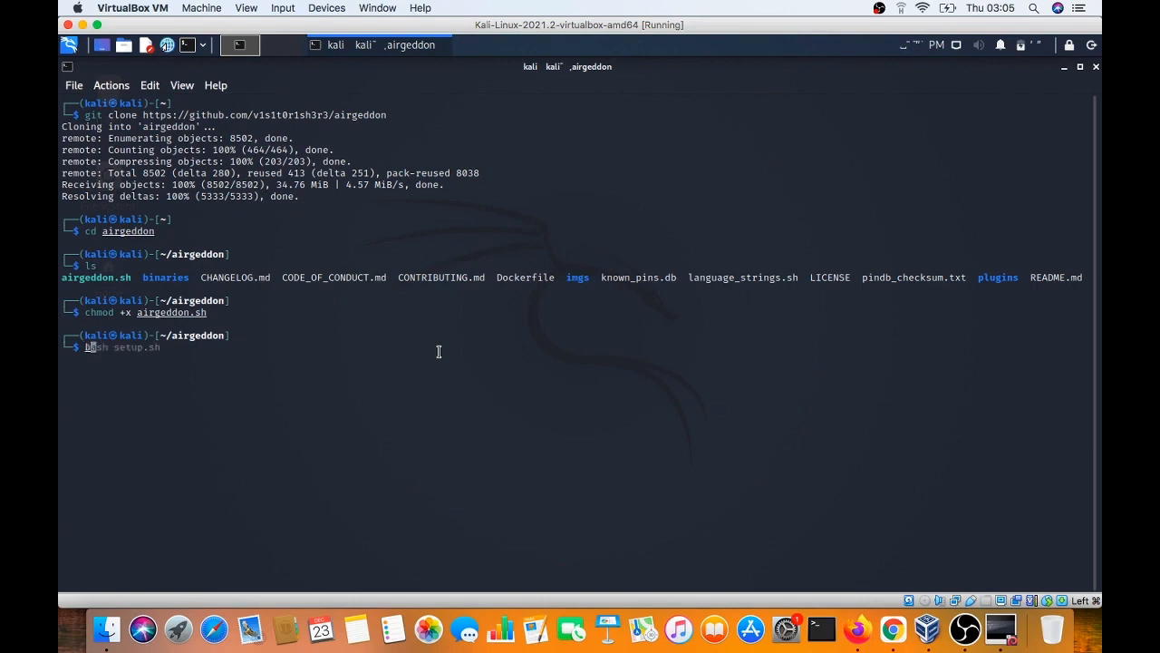
{"action": "type", "text": "airg"}
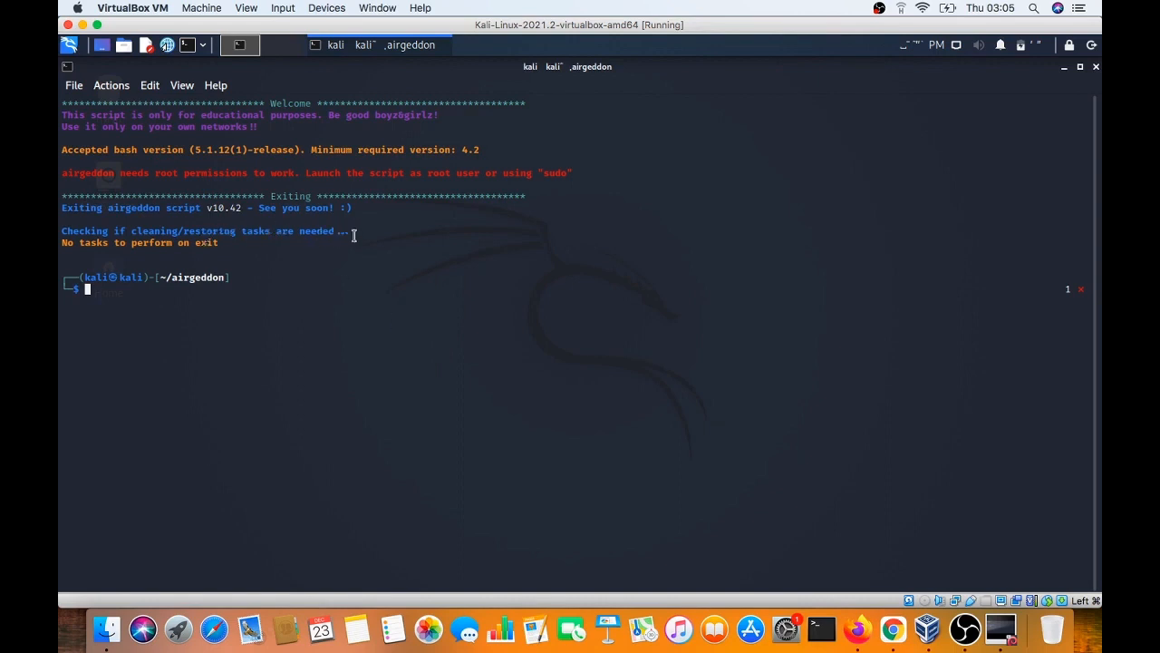
{"action": "mouse_move", "coordinate": [279, 312]}
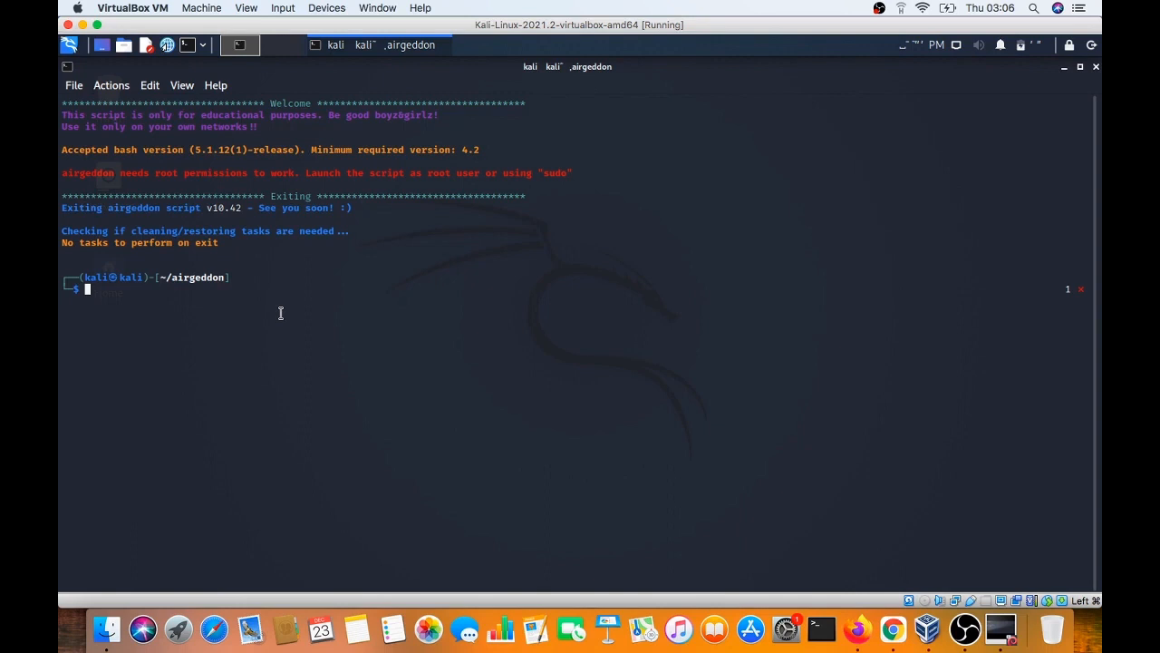
Become root with sudo su so airgeddon can be run again.
{"action": "type", "text": "sudo su"}
{"action": "type", "text": "bash airgeddon.sh"}
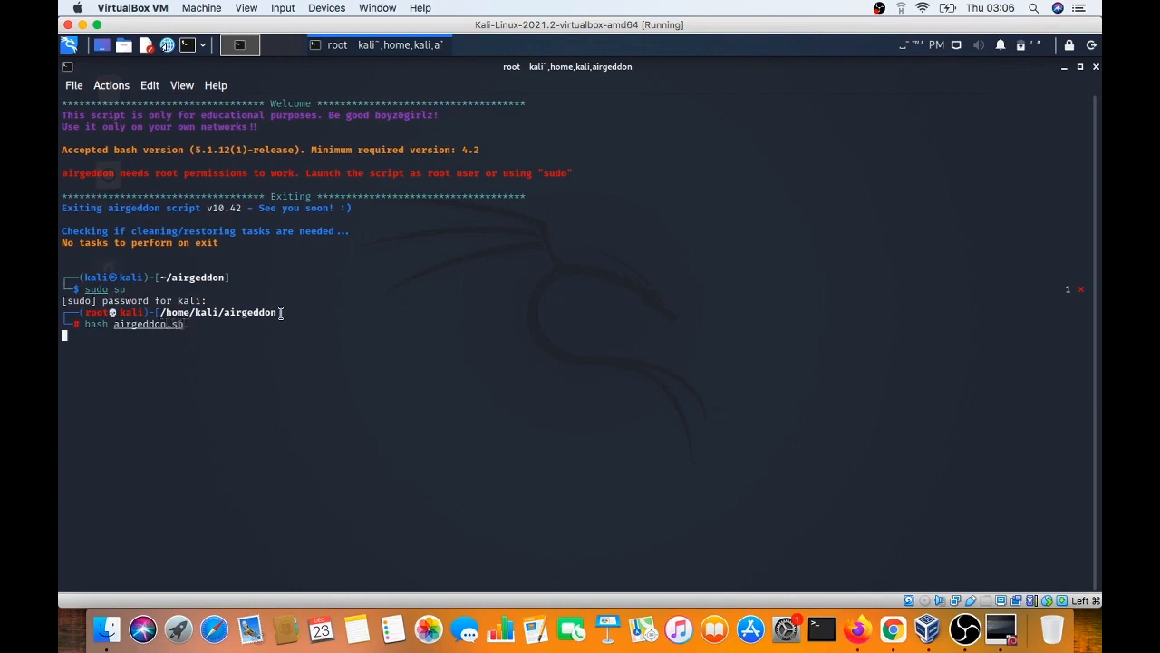
{"action": "key", "text": "Return"}
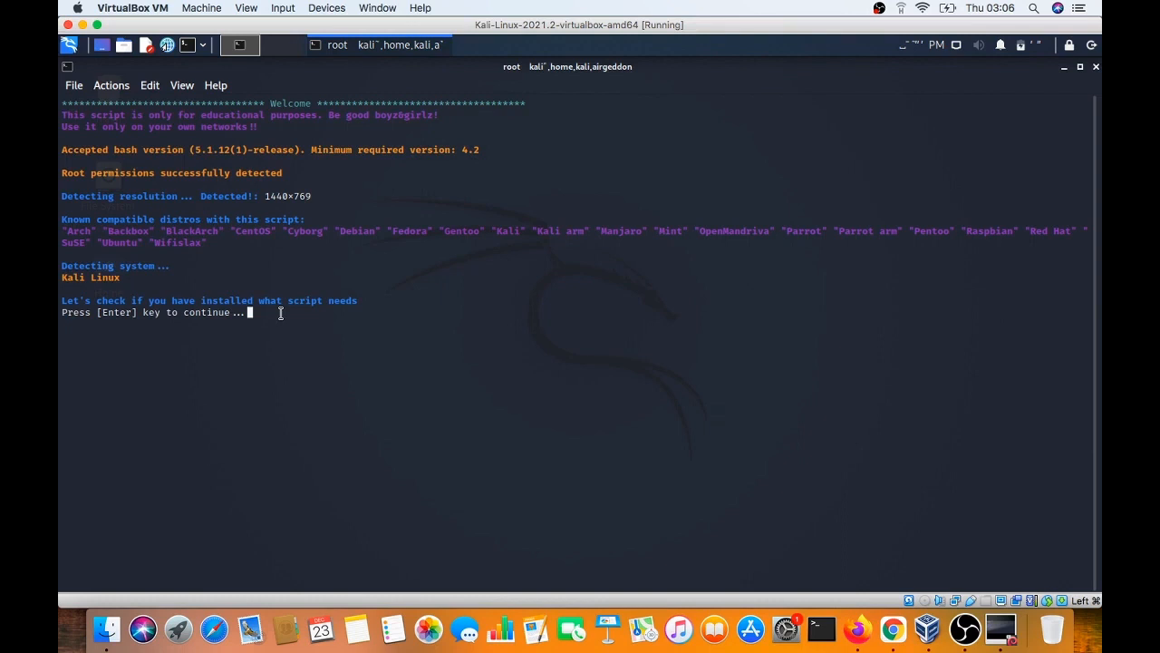
{"action": "mouse_move", "coordinate": [438, 229]}
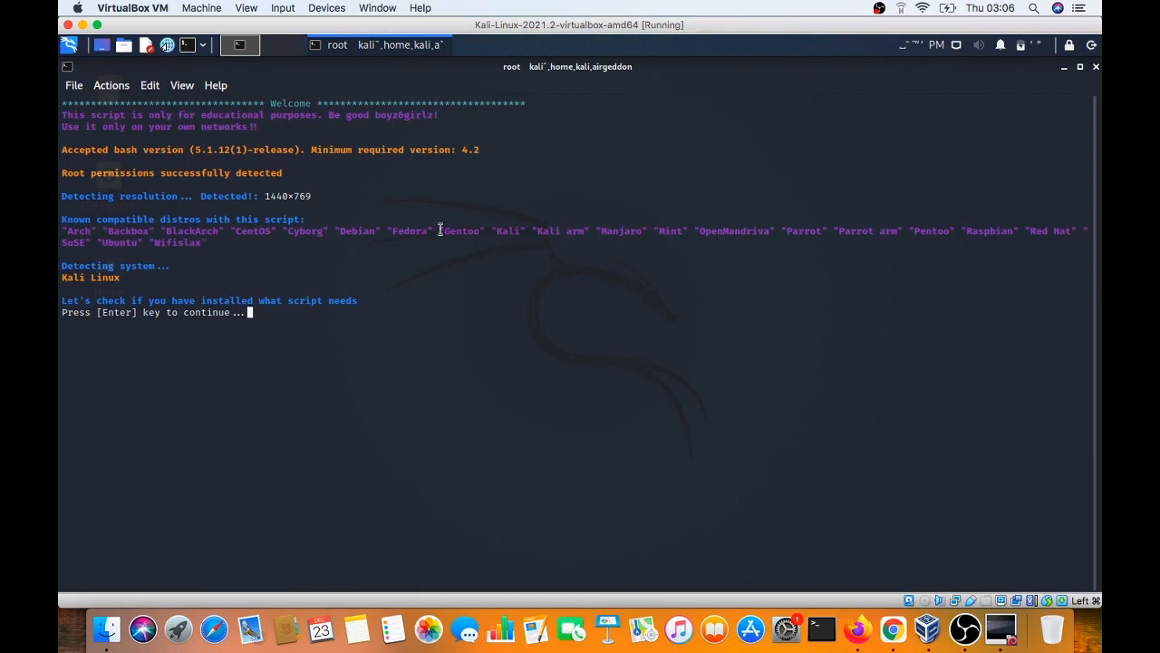
{"action": "mouse_move", "coordinate": [536, 302]}
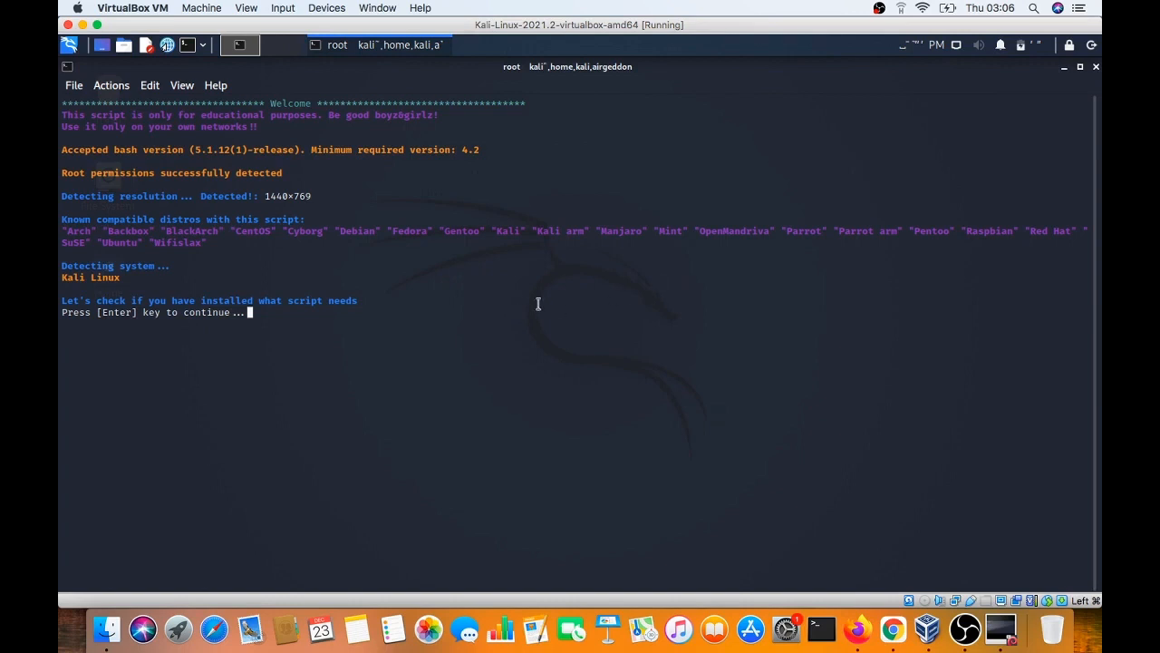
{"action": "mouse_move", "coordinate": [172, 207]}
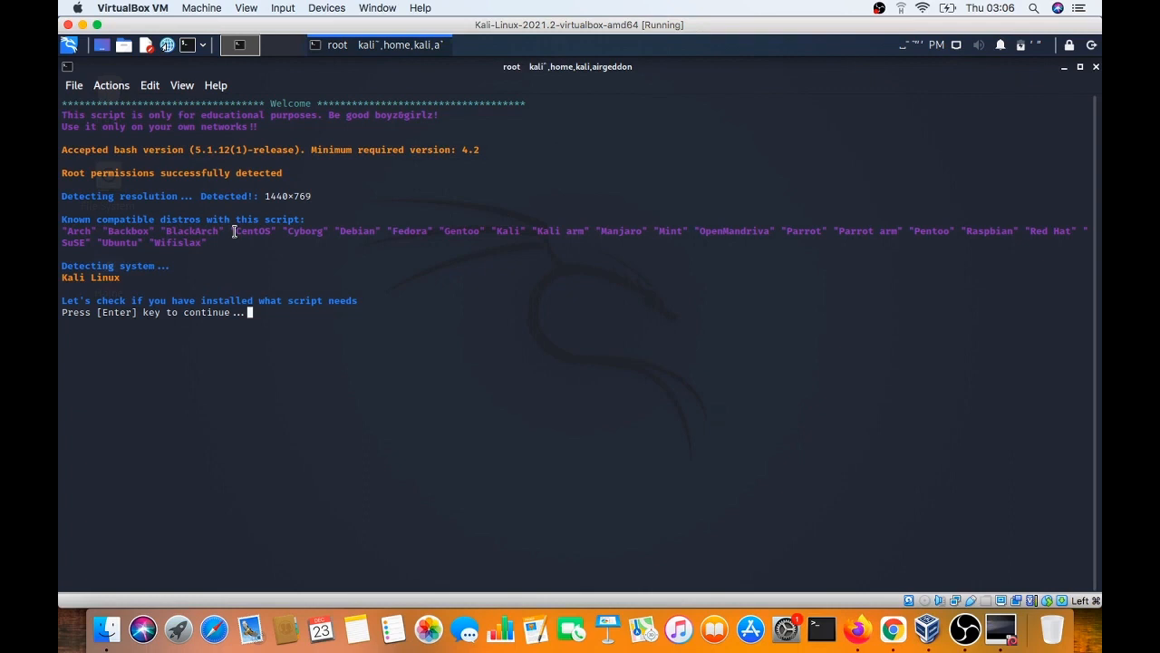
{"action": "mouse_move", "coordinate": [292, 209]}
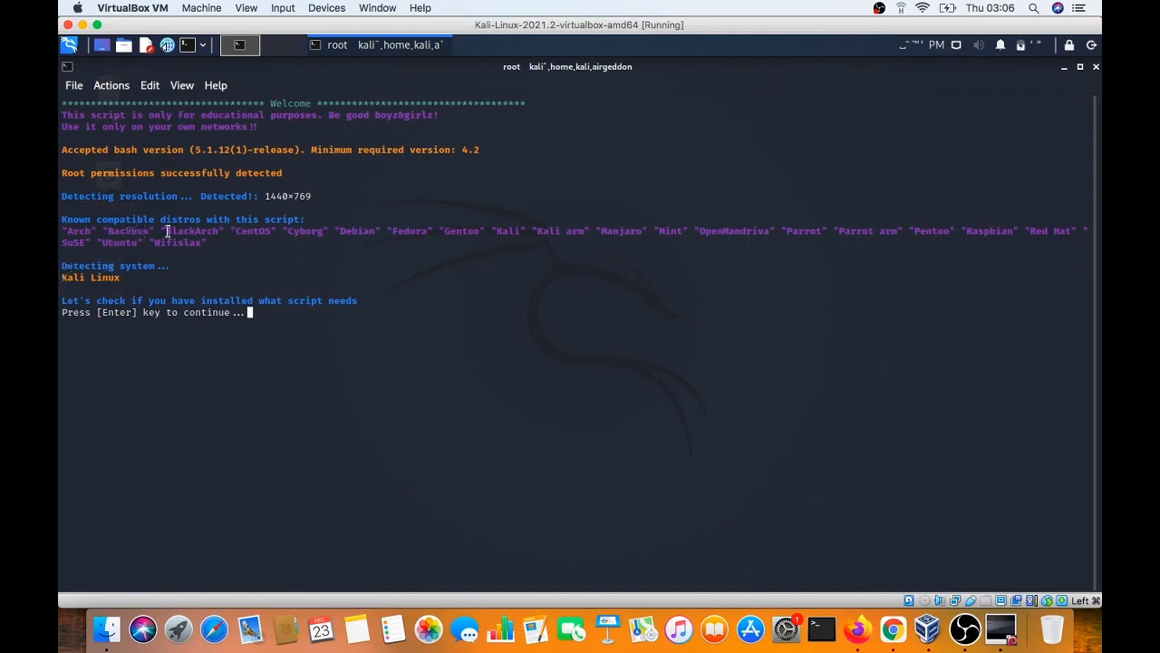
{"action": "mouse_move", "coordinate": [432, 225]}
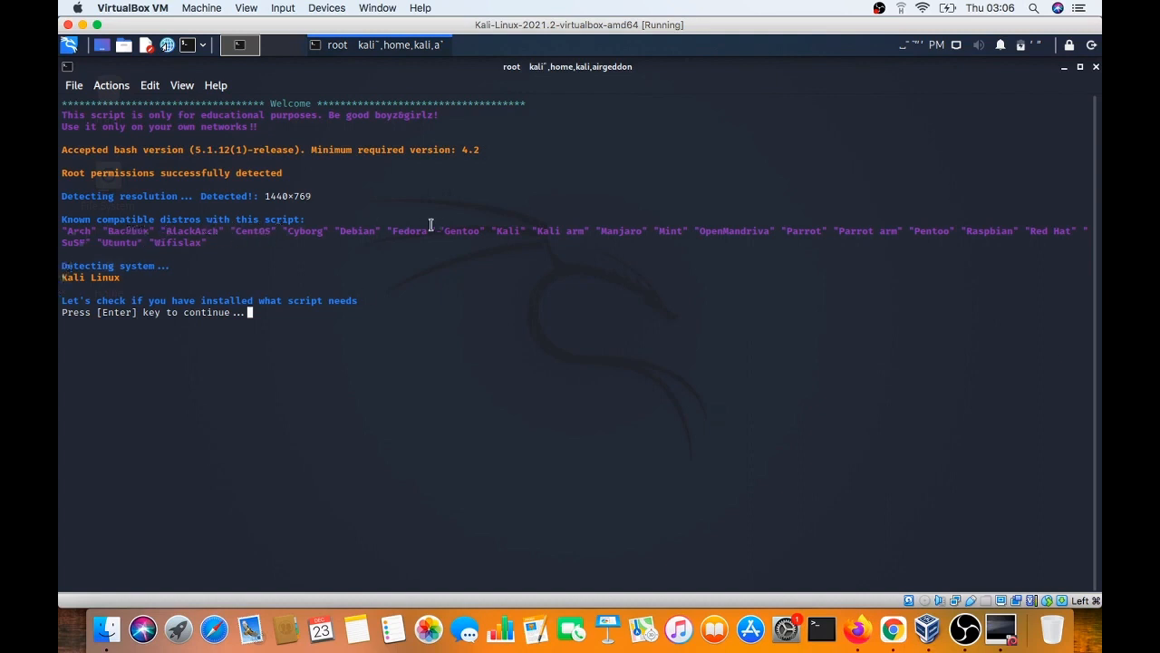
{"action": "mouse_move", "coordinate": [82, 235]}
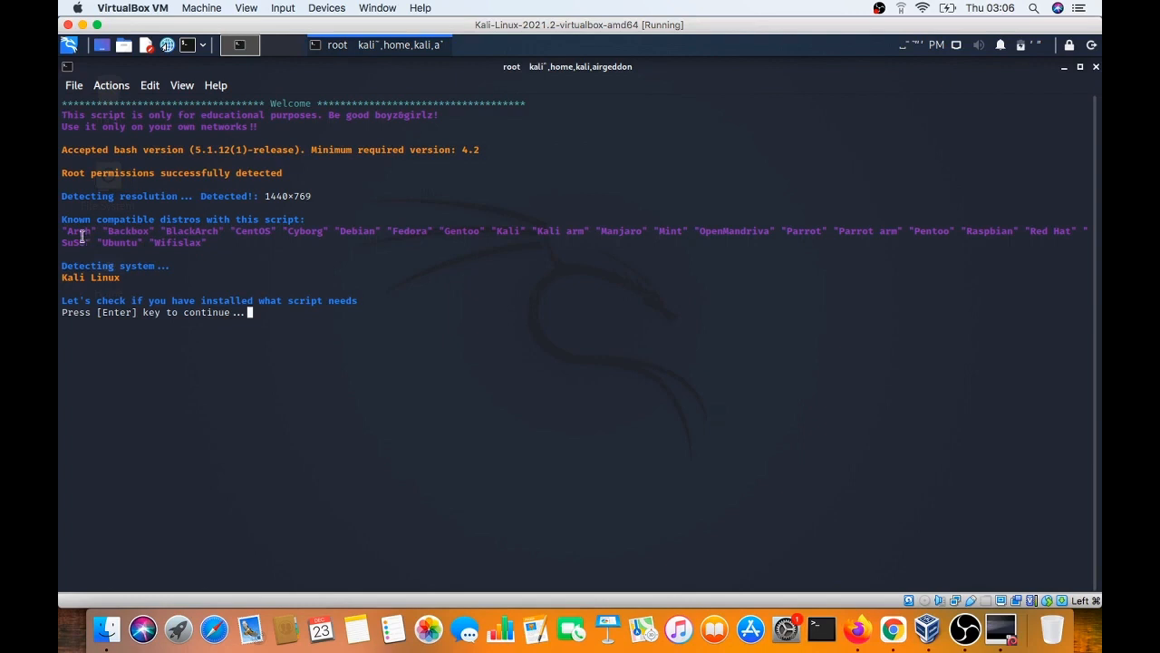
{"action": "mouse_move", "coordinate": [205, 221]}
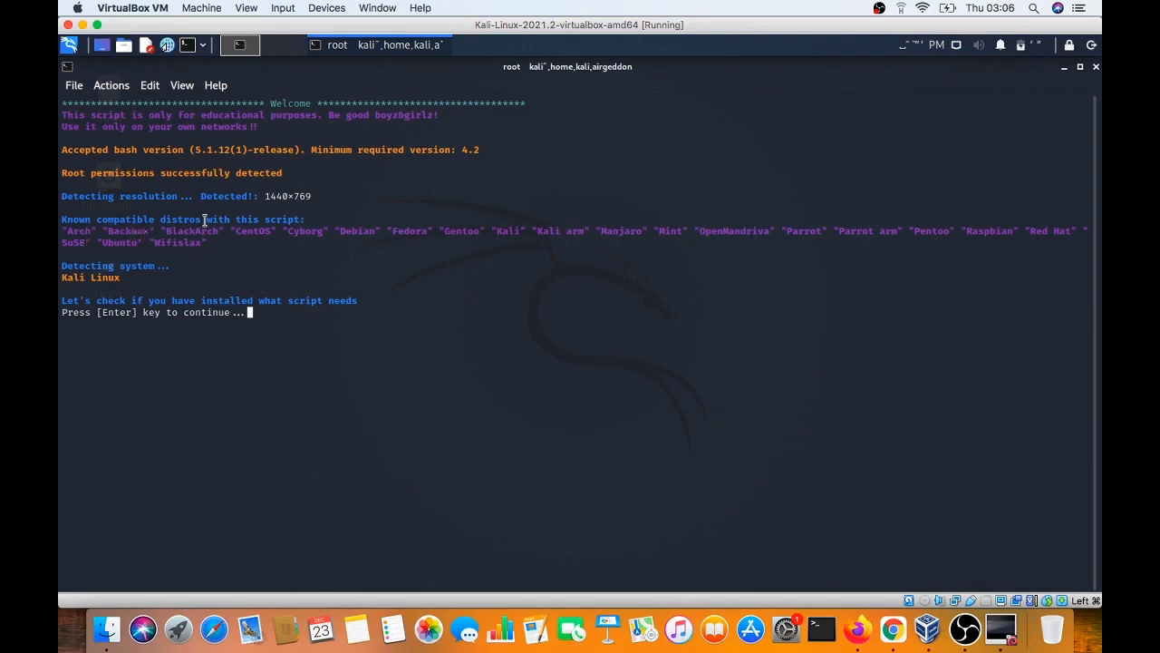
{"action": "mouse_move", "coordinate": [294, 234]}
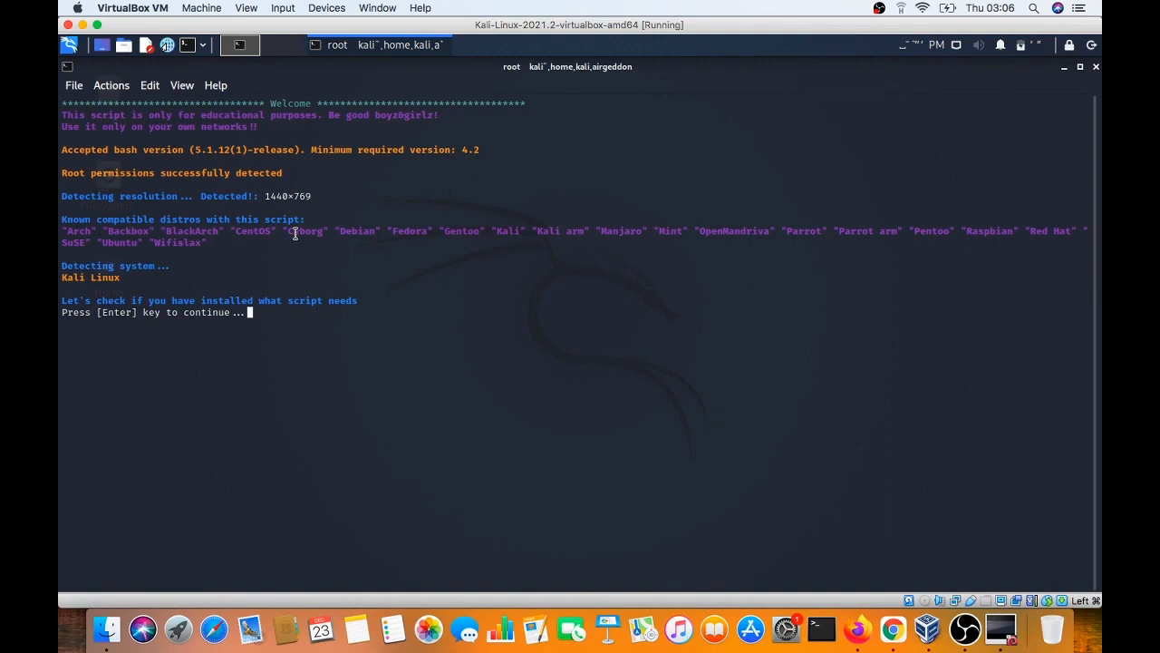
{"action": "mouse_move", "coordinate": [463, 232]}
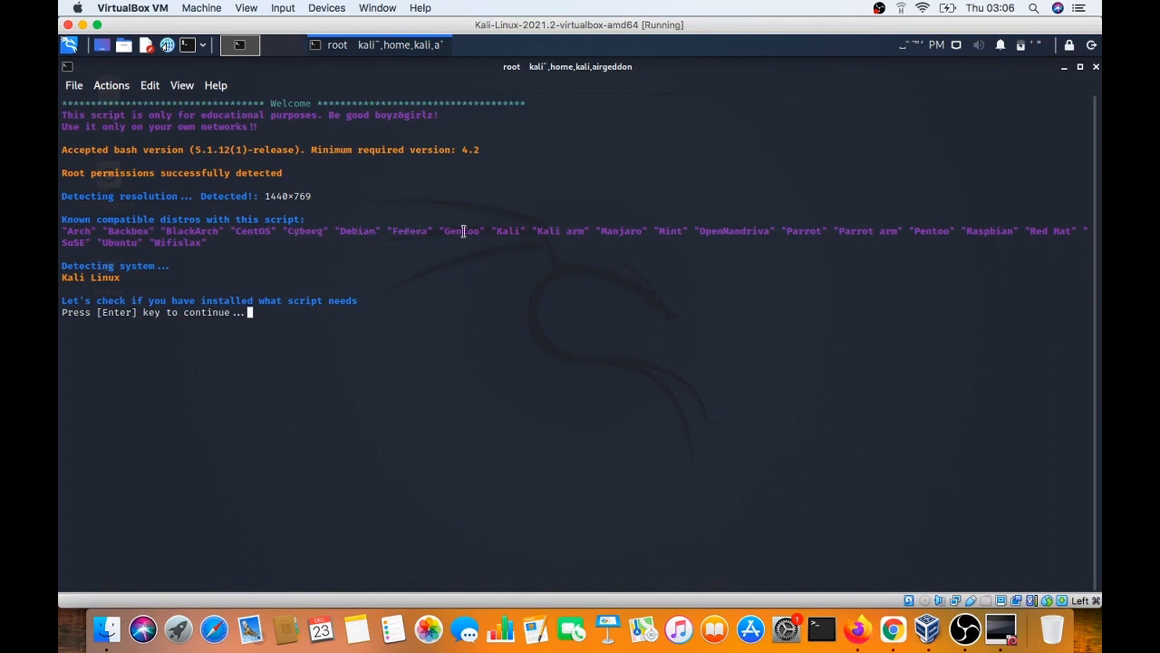
{"action": "mouse_move", "coordinate": [566, 232]}
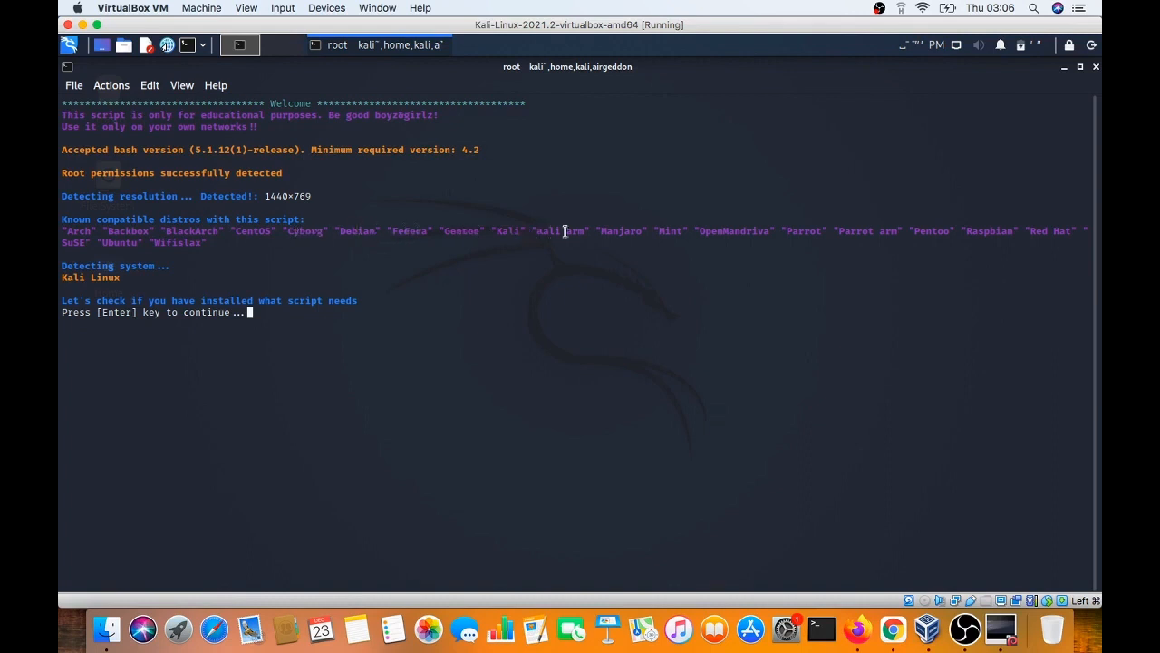
{"action": "mouse_move", "coordinate": [667, 232]}
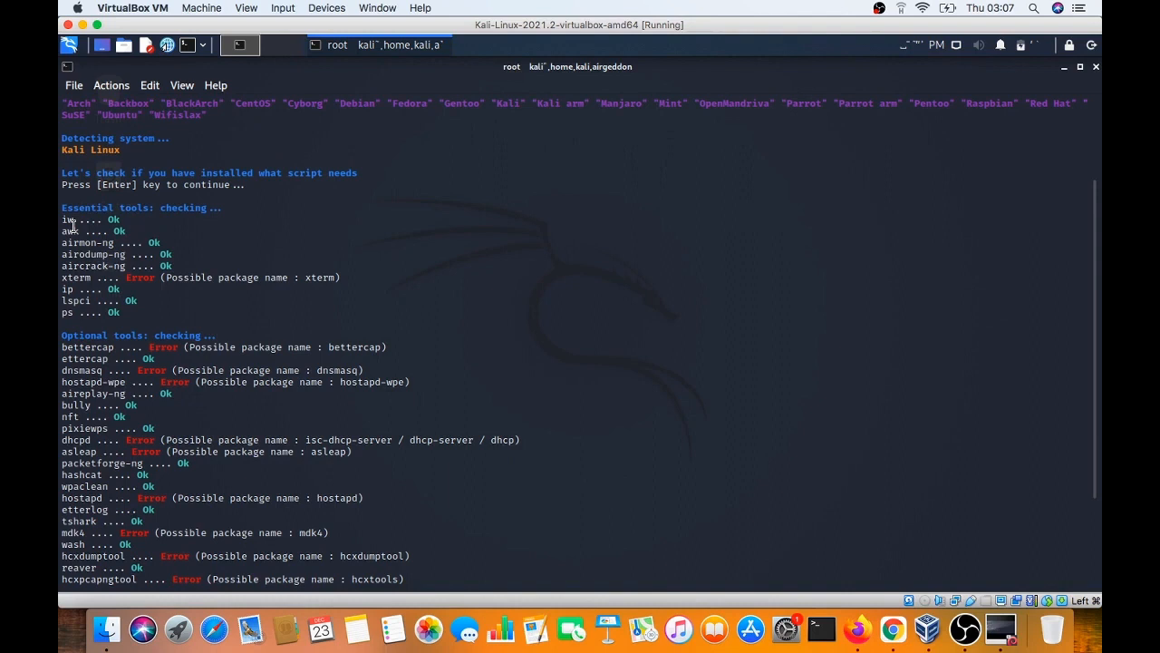
{"action": "mouse_move", "coordinate": [118, 275]}
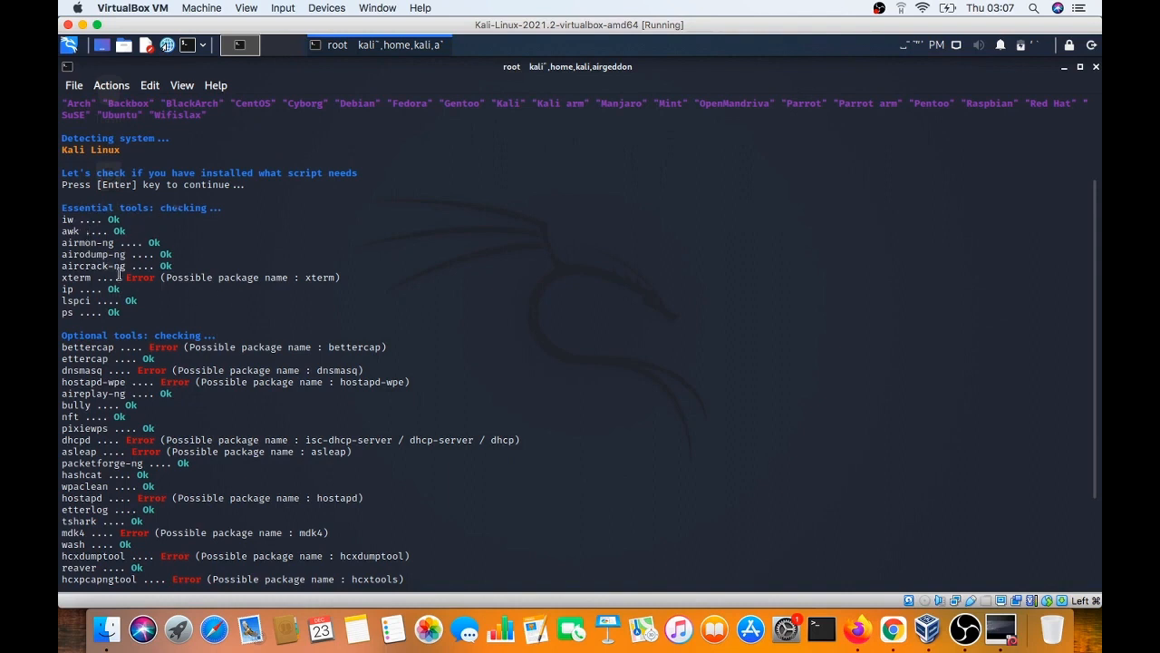
{"action": "mouse_move", "coordinate": [181, 264]}
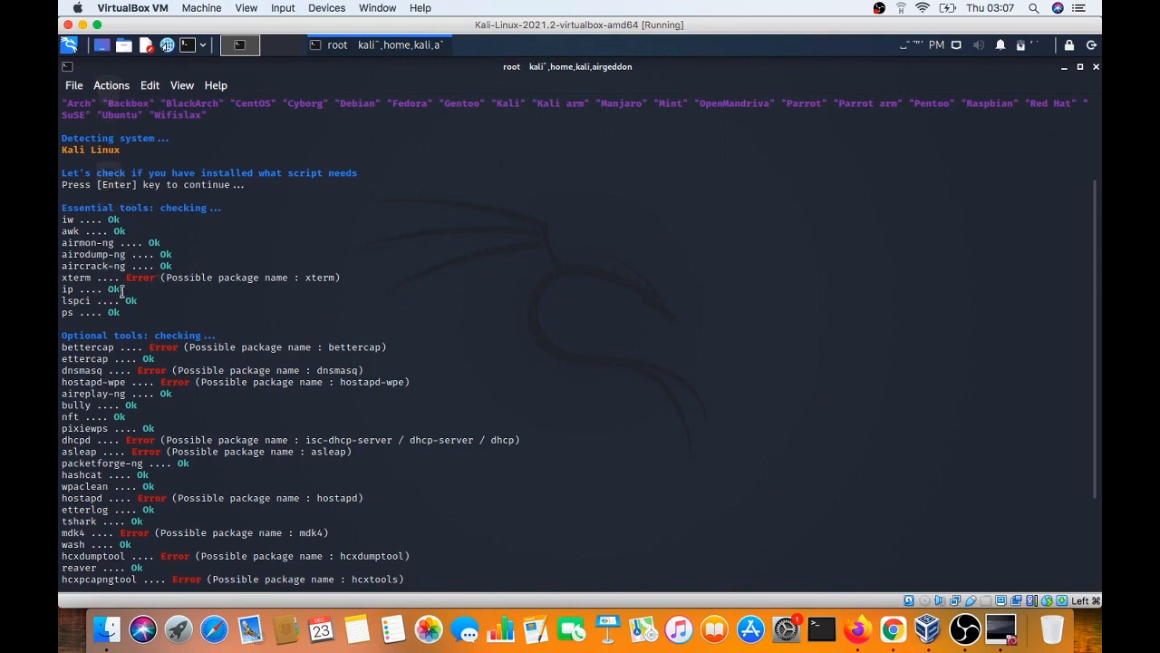
{"action": "mouse_move", "coordinate": [134, 315]}
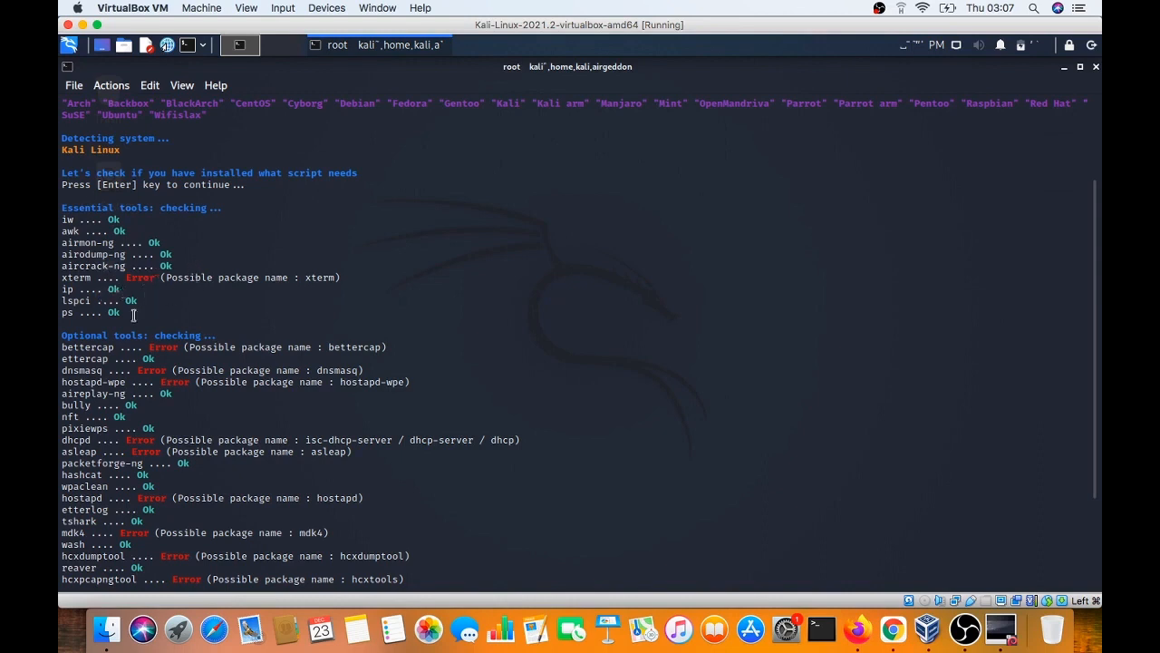
{"action": "mouse_move", "coordinate": [243, 305]}
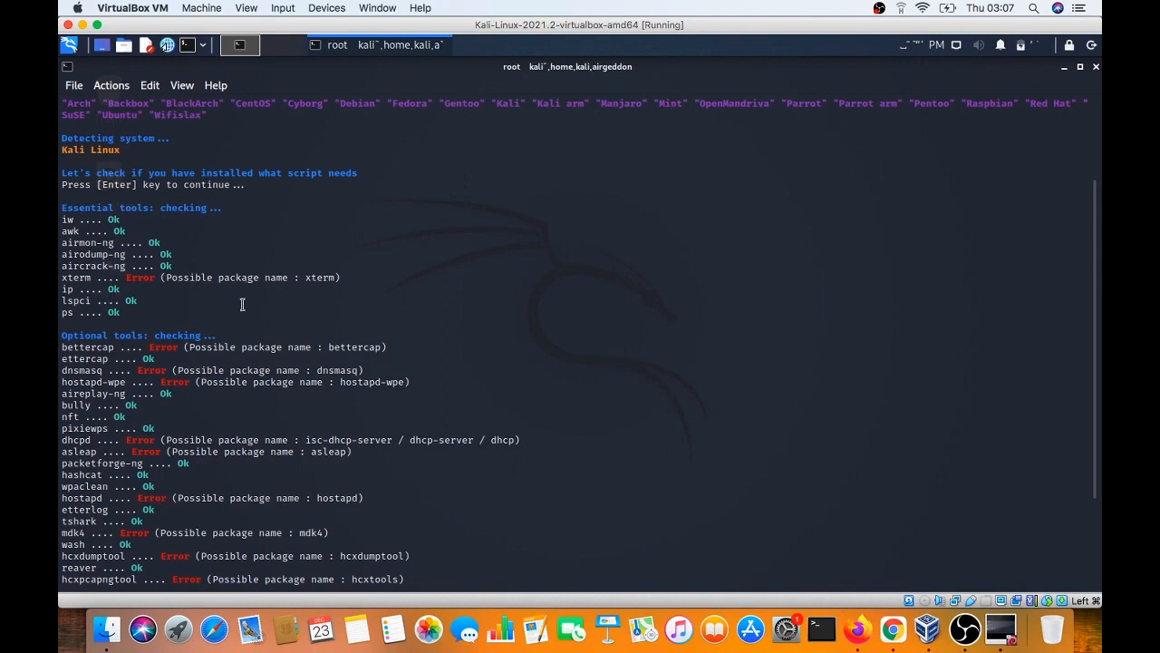
{"action": "mouse_move", "coordinate": [80, 299]}
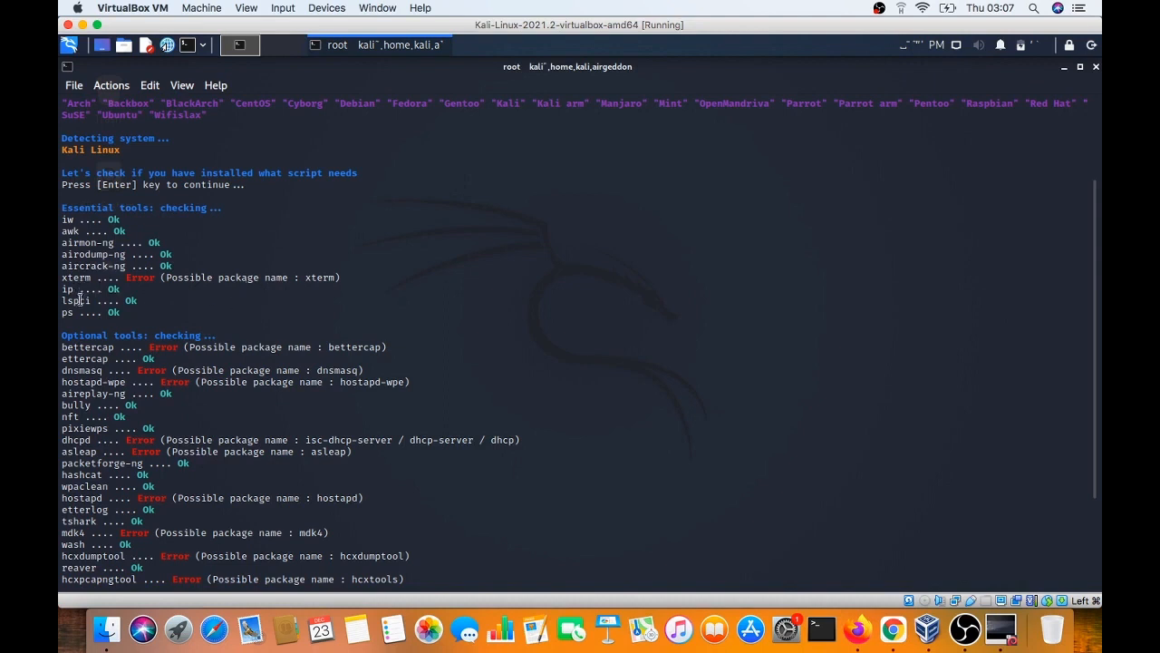
{"action": "mouse_move", "coordinate": [131, 309]}
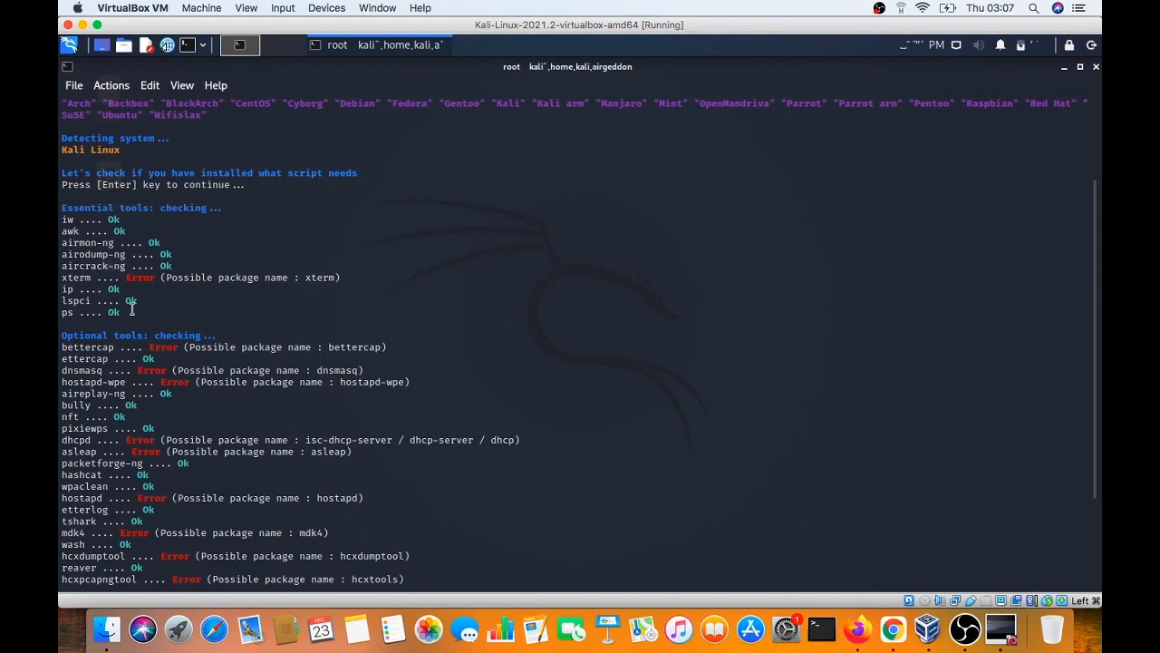
{"action": "mouse_move", "coordinate": [111, 379]}
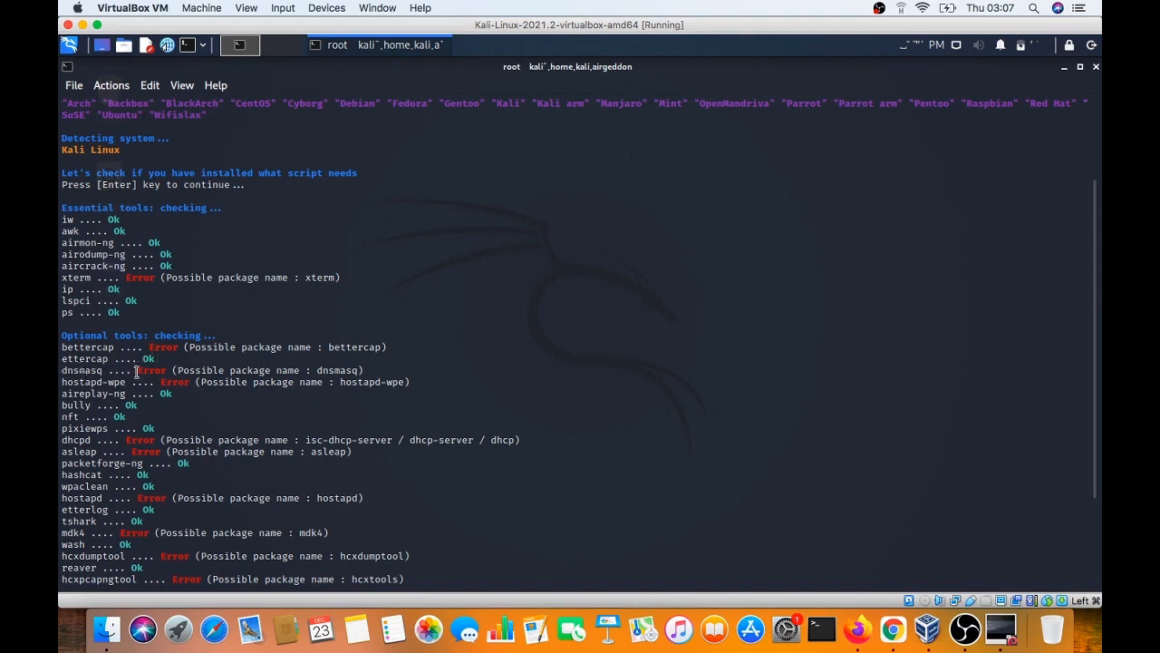
{"action": "mouse_move", "coordinate": [134, 388]}
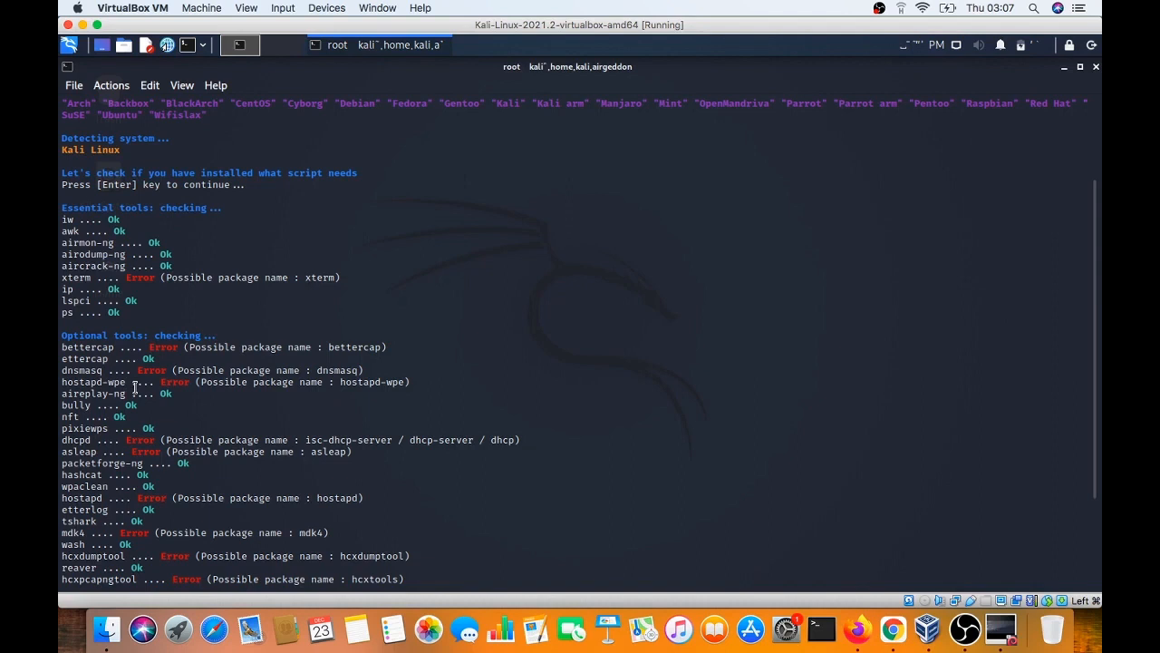
Scroll through airgeddon's essential and optional tools check showing xterm and bettercap missing.
{"action": "scroll", "scroll_direction": "down", "scroll_amount": 3}
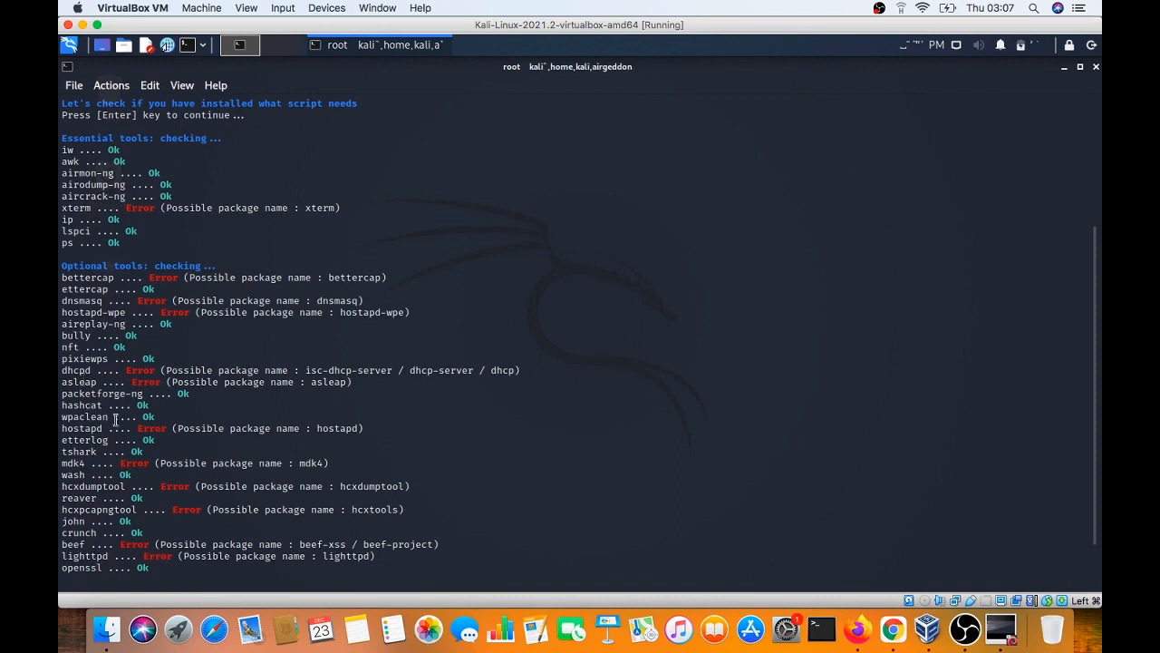
Continue past the tool check and answer y to automatic installation of missing packages.
{"action": "key", "text": "Return"}
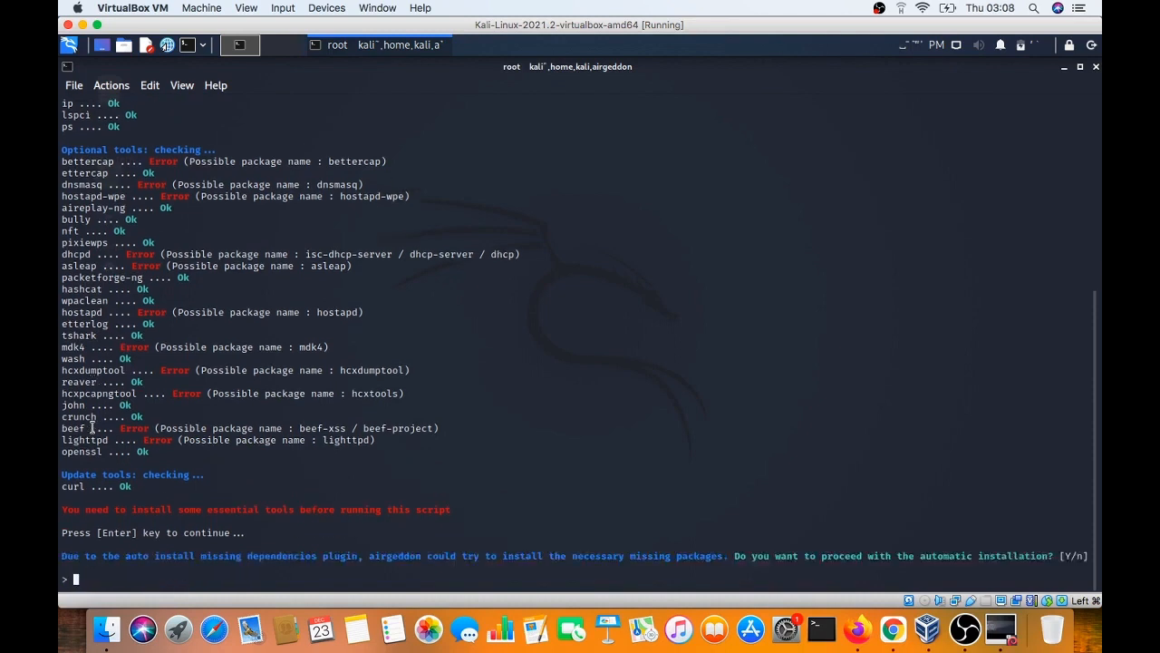
{"action": "type", "text": "y"}
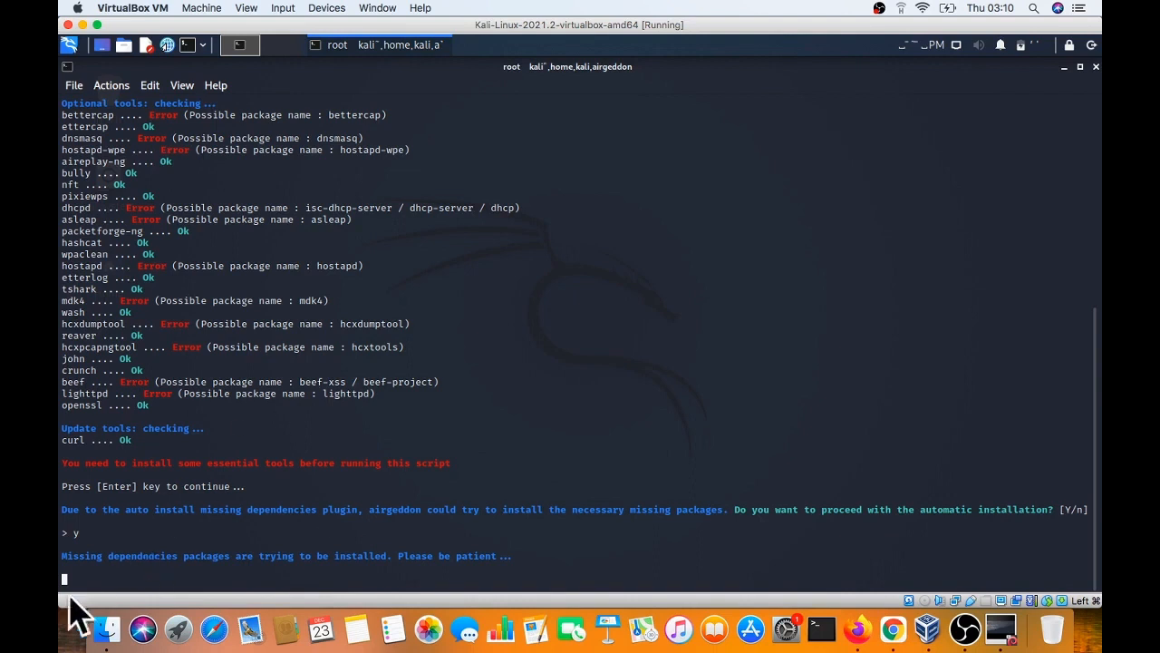
{"action": "mouse_move", "coordinate": [252, 544]}
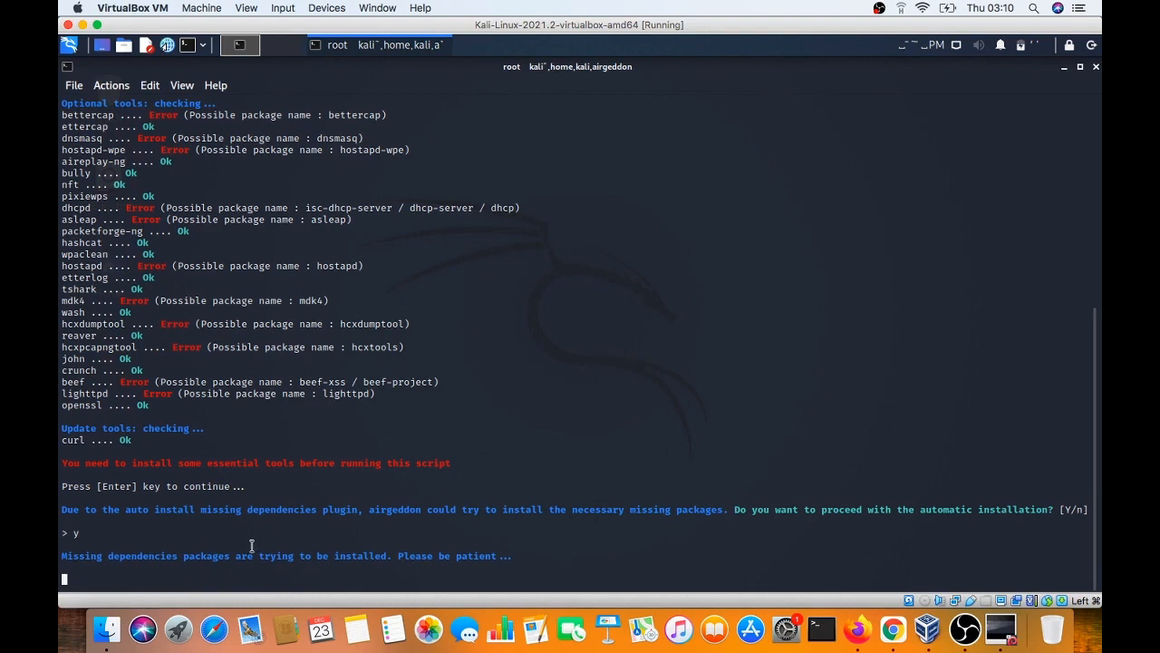
{"action": "mouse_move", "coordinate": [616, 263]}
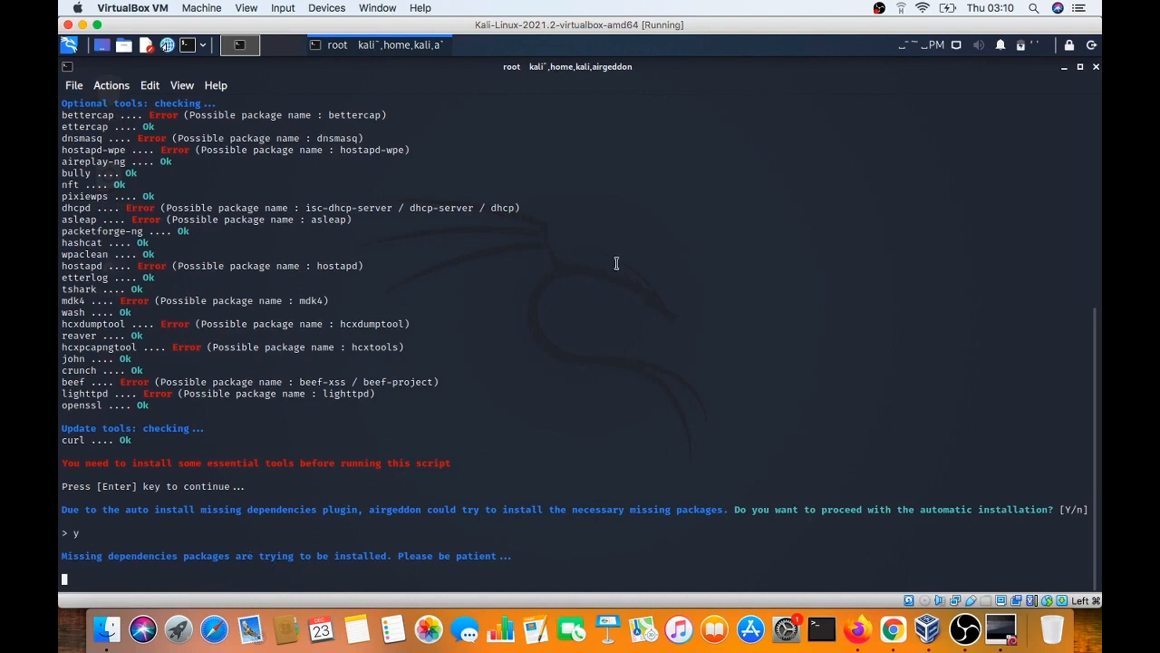
{"action": "mouse_move", "coordinate": [417, 388]}
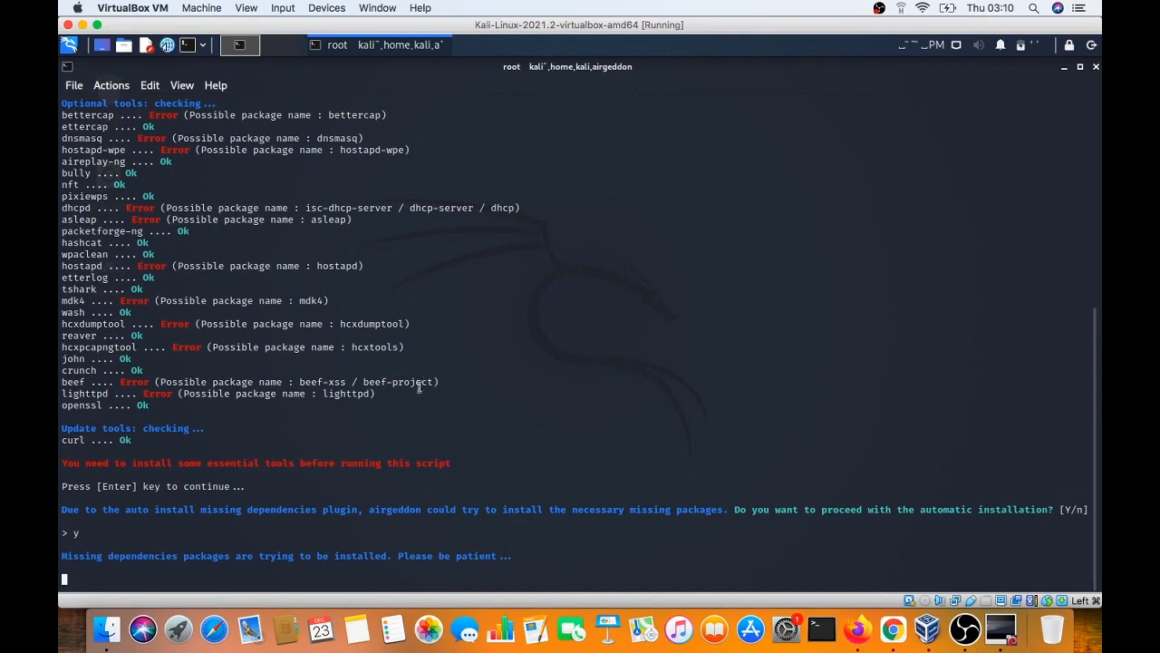
{"action": "mouse_move", "coordinate": [428, 281]}
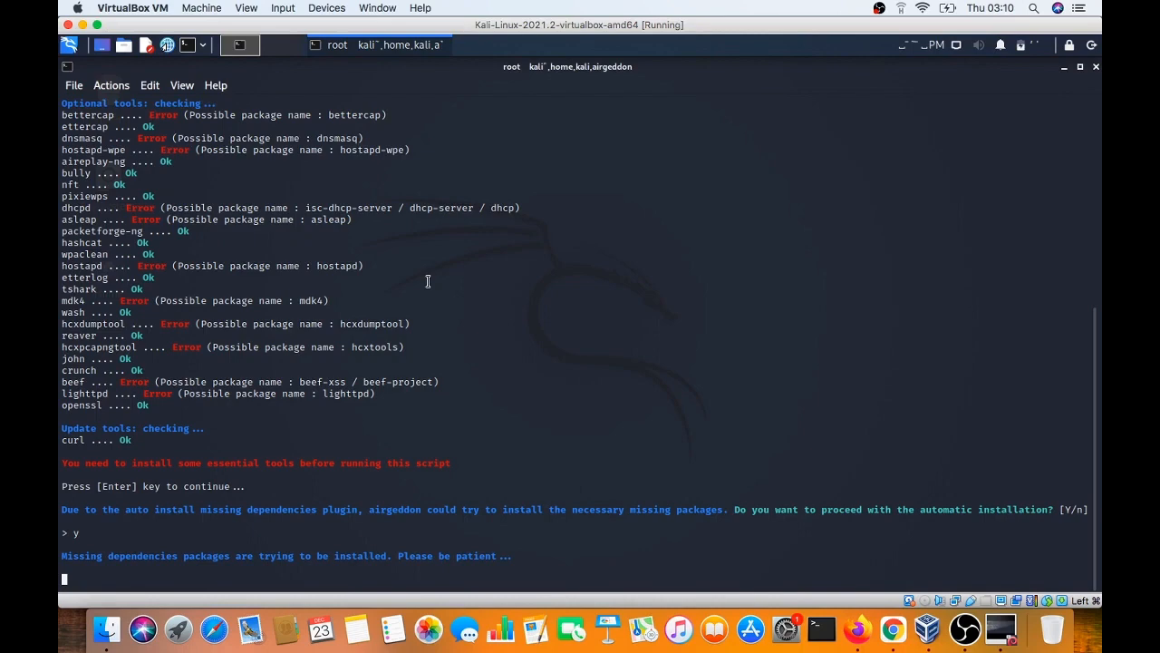
{"action": "mouse_move", "coordinate": [533, 334]}
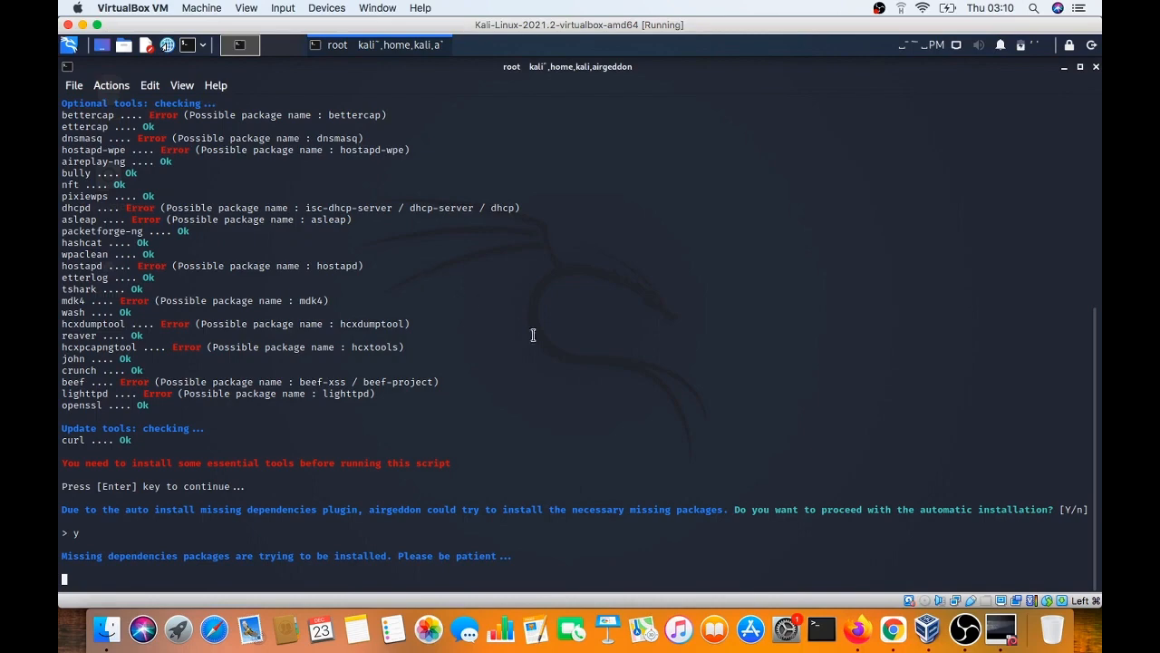
{"action": "mouse_move", "coordinate": [867, 555]}
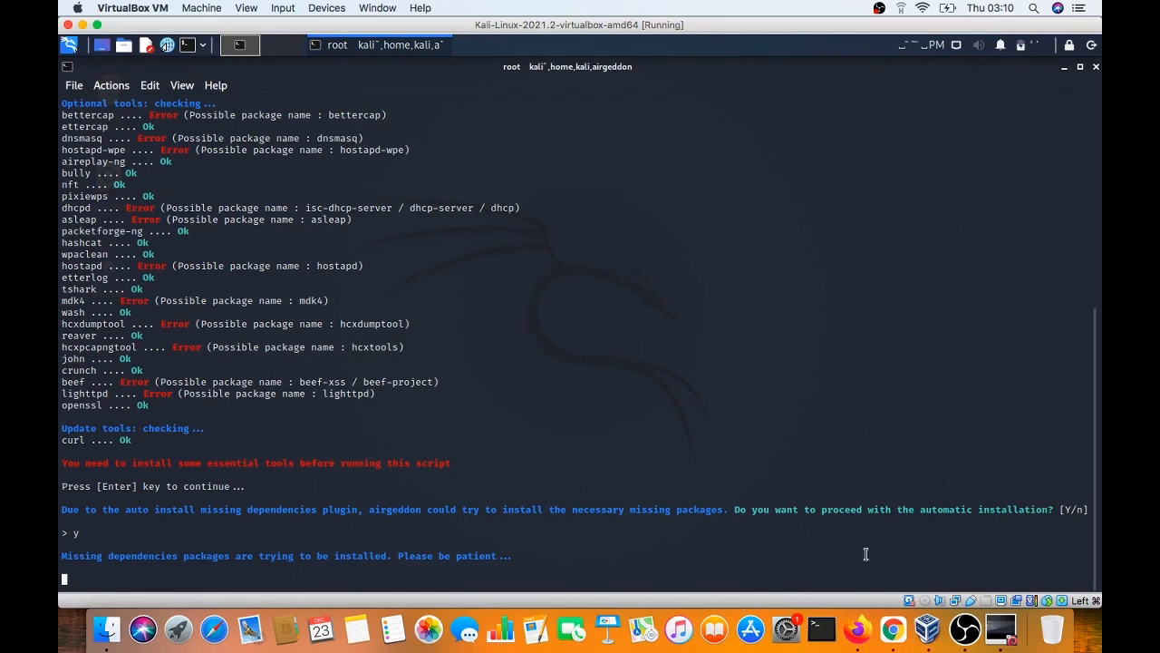